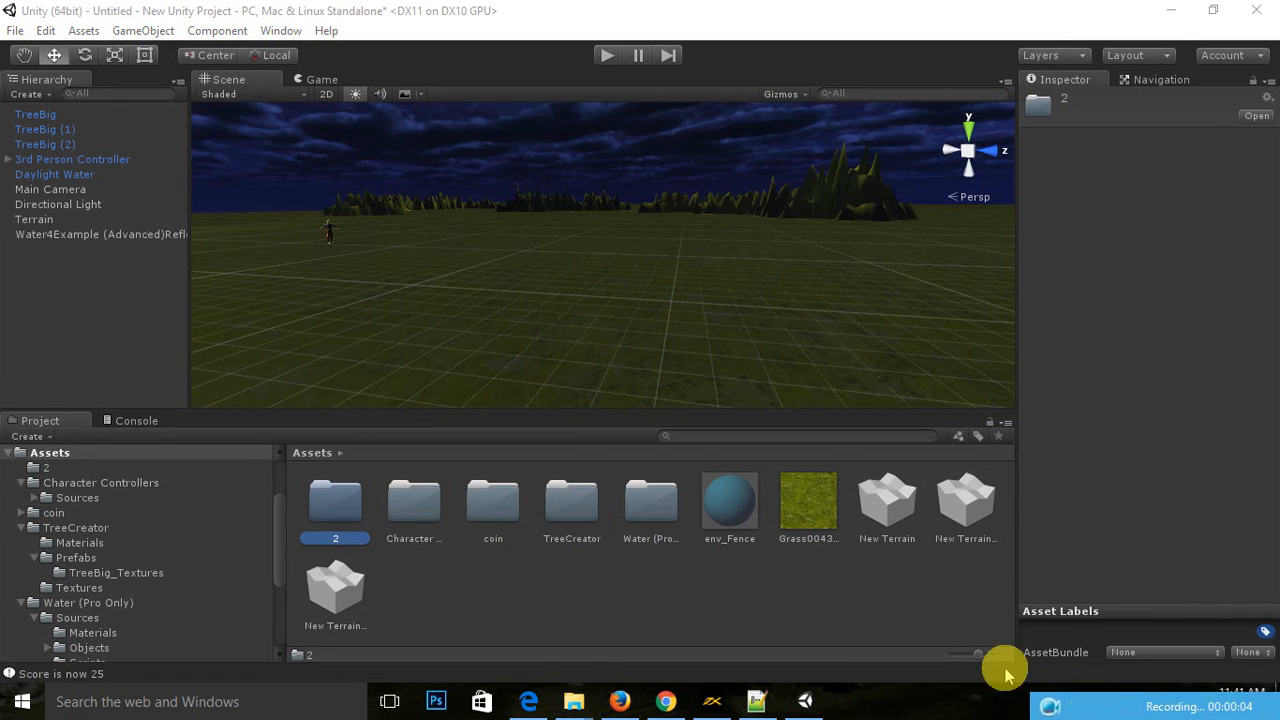
{"action": "mouse_move", "coordinate": [406, 290]}
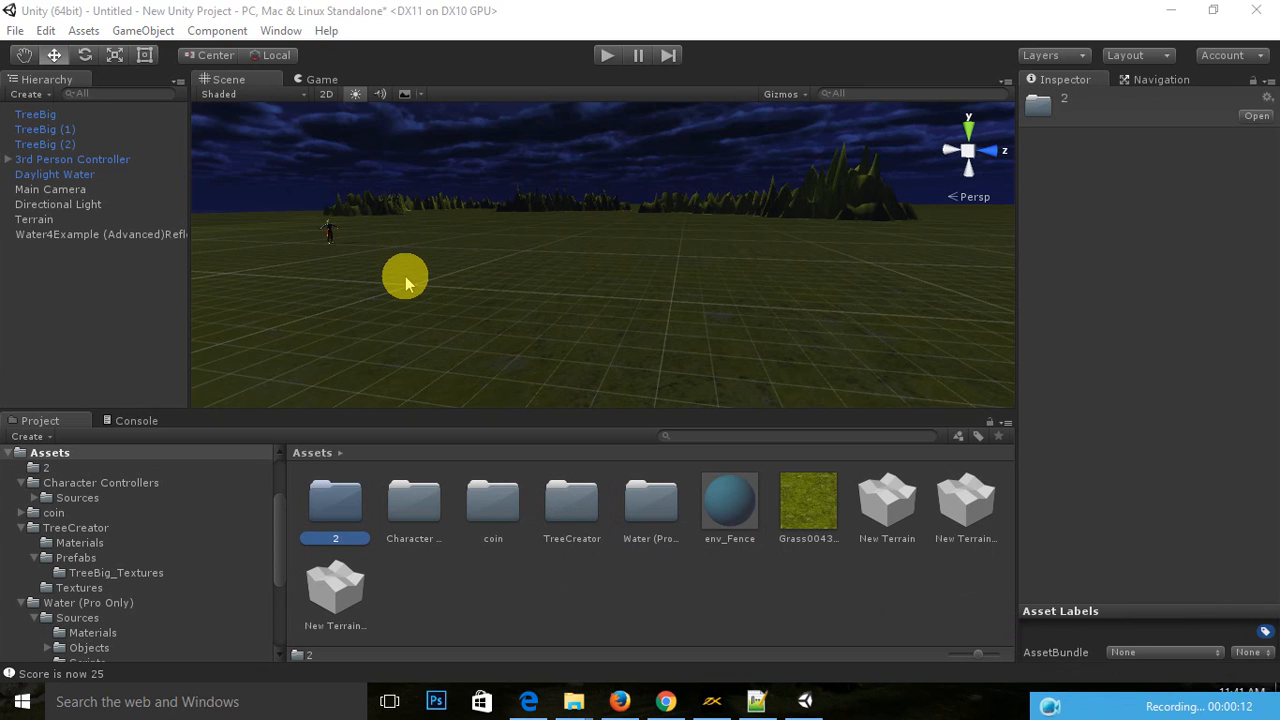
{"action": "mouse_move", "coordinate": [405, 290]}
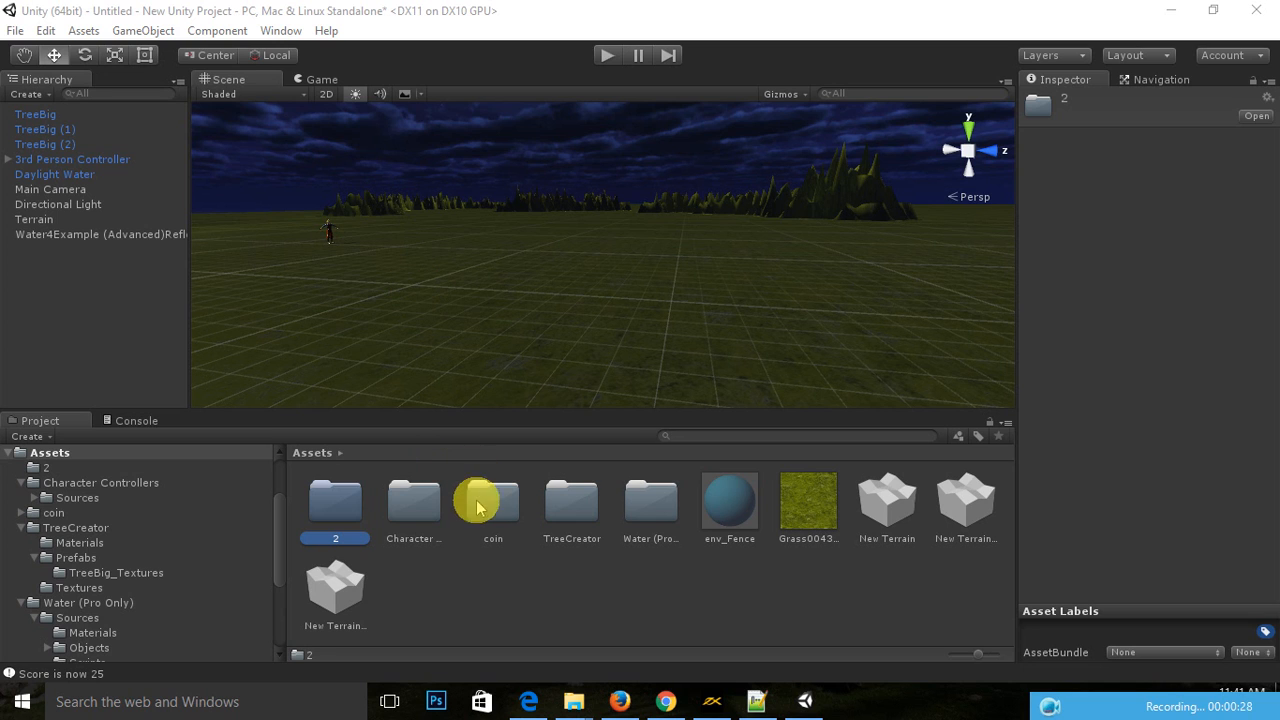
Step: Open the coin asset folder to list its coin models, textures, gold material and images
{"action": "double_click", "coordinate": [492, 500]}
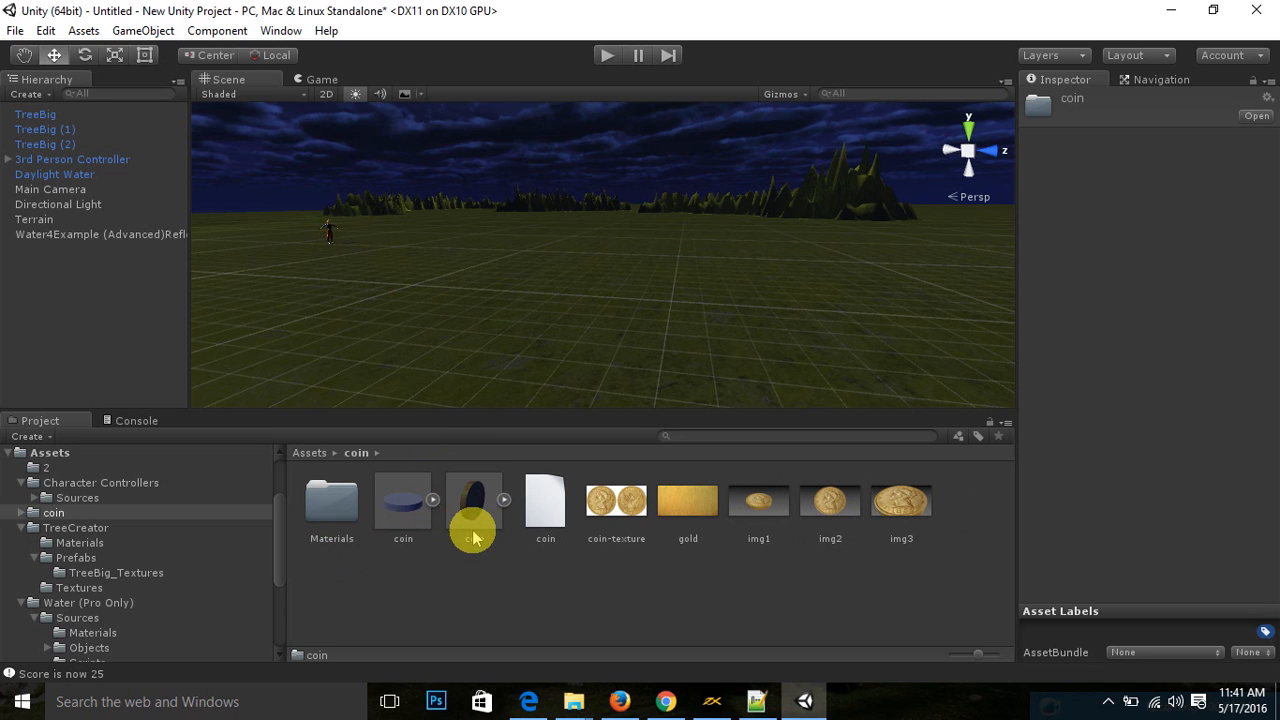
{"action": "mouse_move", "coordinate": [476, 531]}
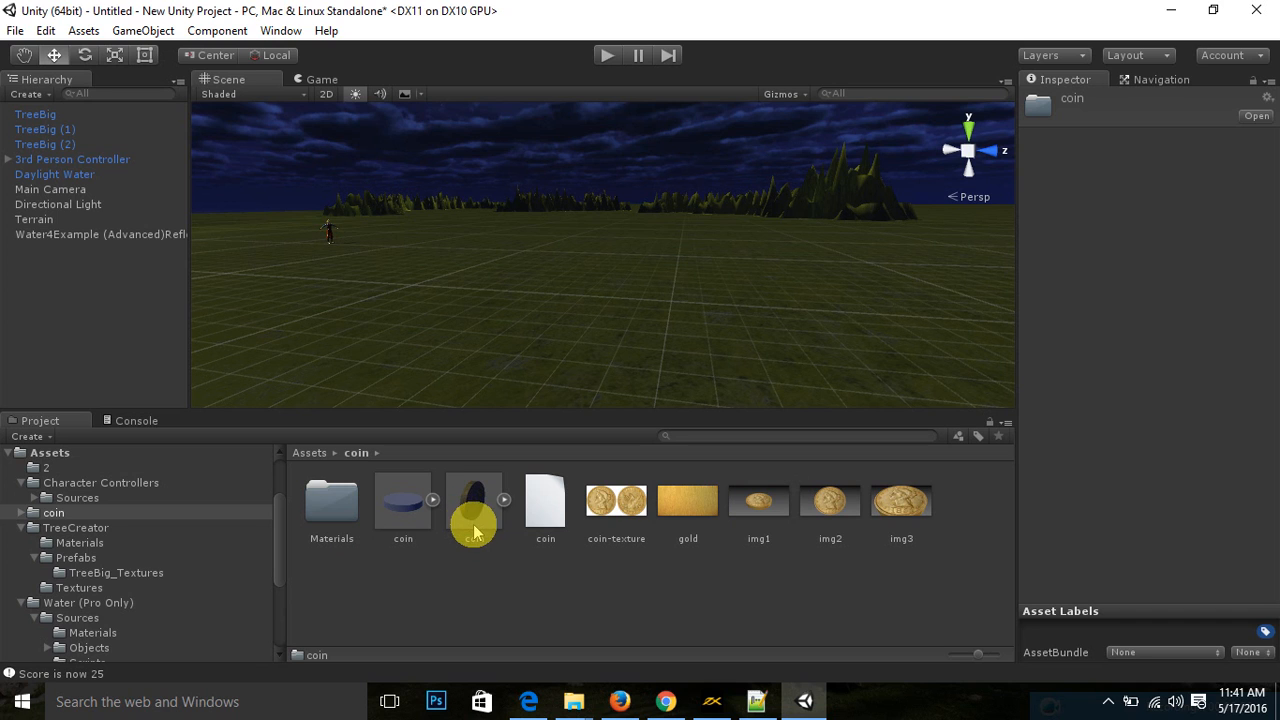
Step: Place a coin model near the player, turn it upright and lift it above the ground
{"action": "left_click_drag", "start_coordinate": [473, 525], "coordinate": [515, 303]}
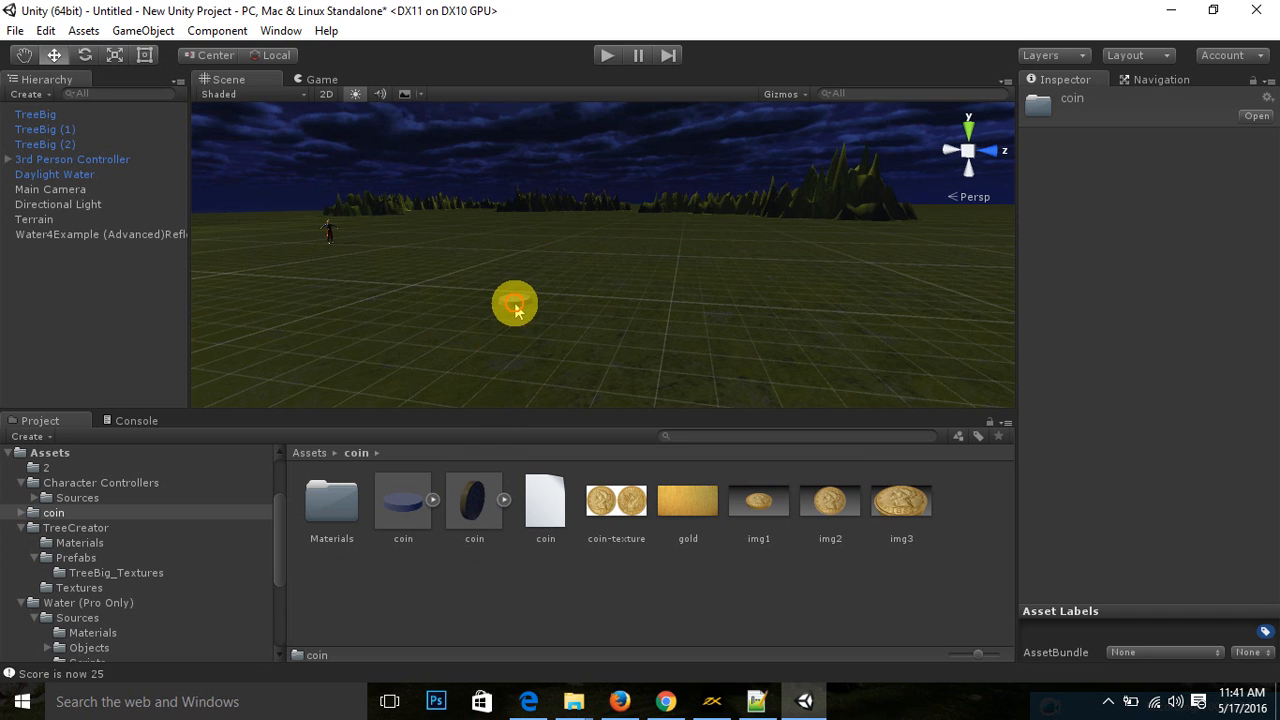
{"action": "left_click", "coordinate": [474, 500]}
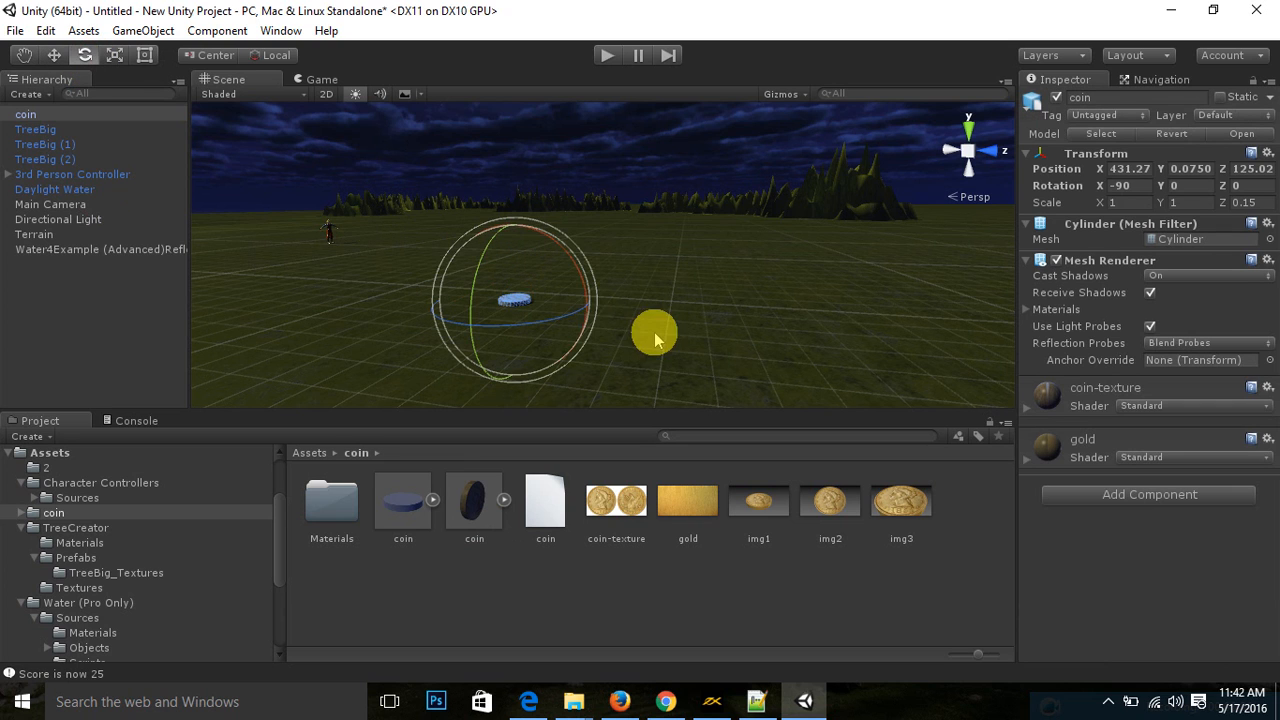
{"action": "left_click_drag", "start_coordinate": [655, 335], "coordinate": [550, 190]}
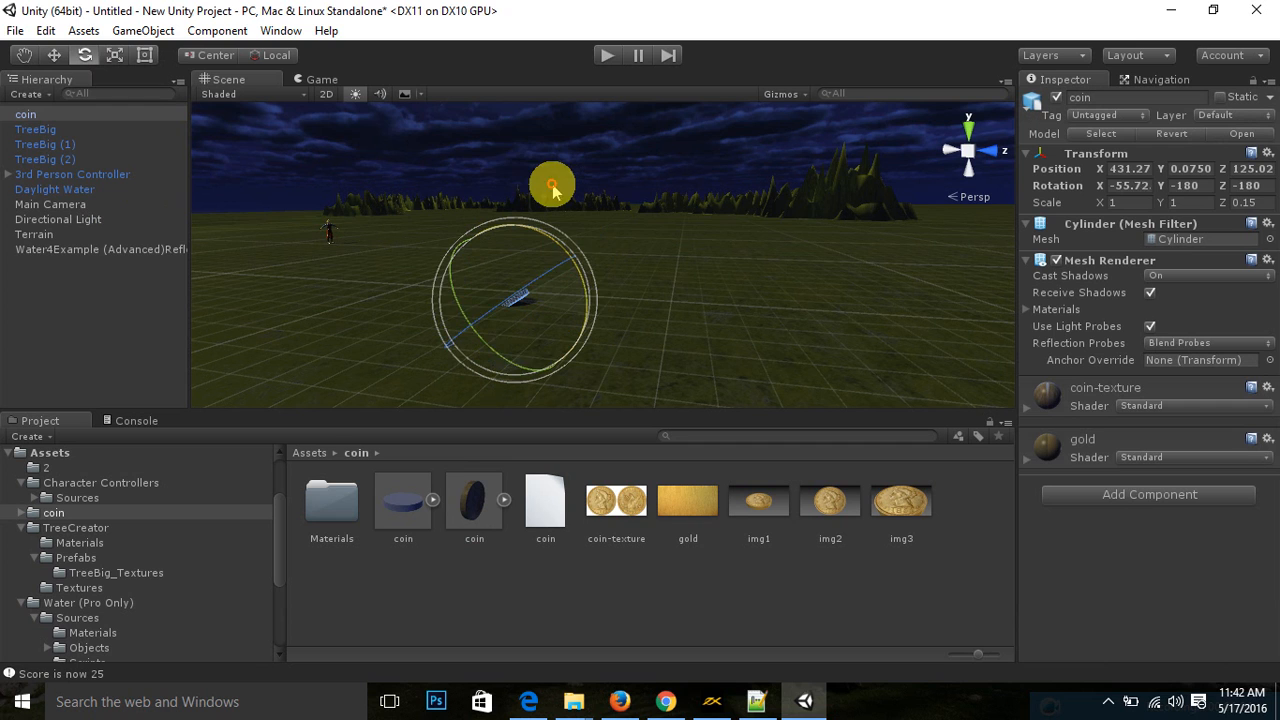
{"action": "left_click_drag", "start_coordinate": [553, 188], "coordinate": [583, 238]}
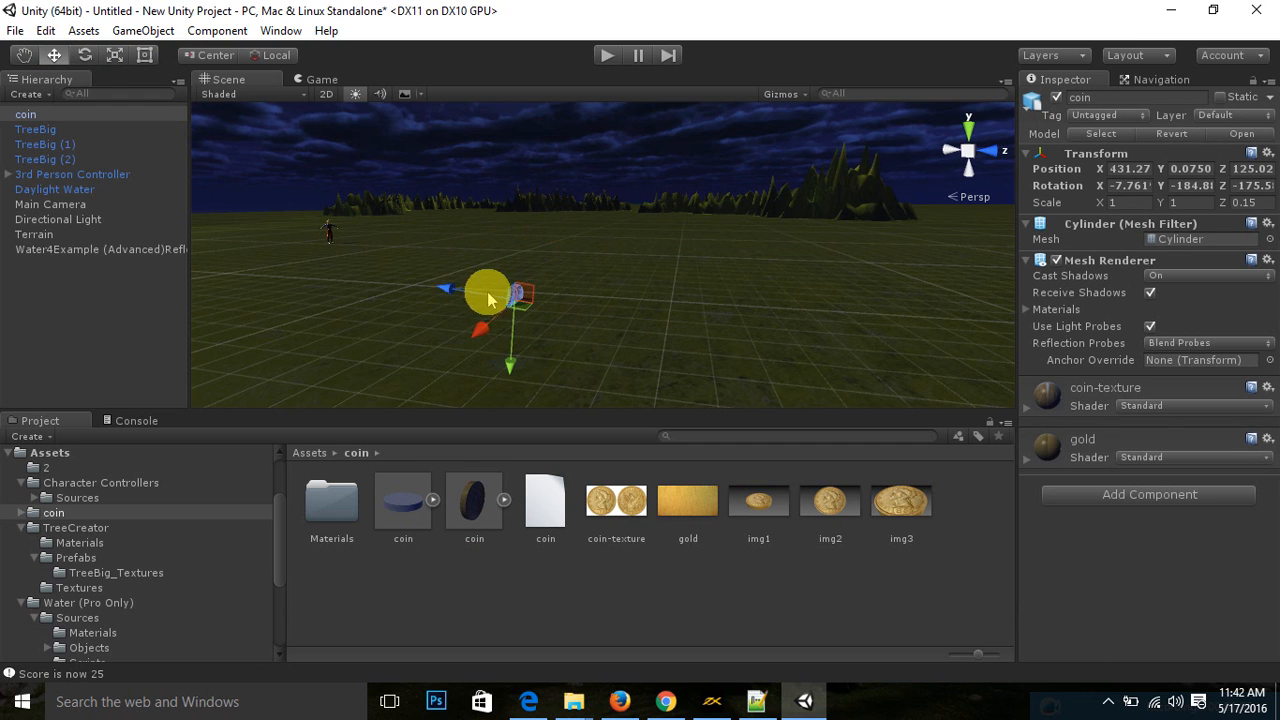
{"action": "left_click_drag", "start_coordinate": [490, 290], "coordinate": [517, 345]}
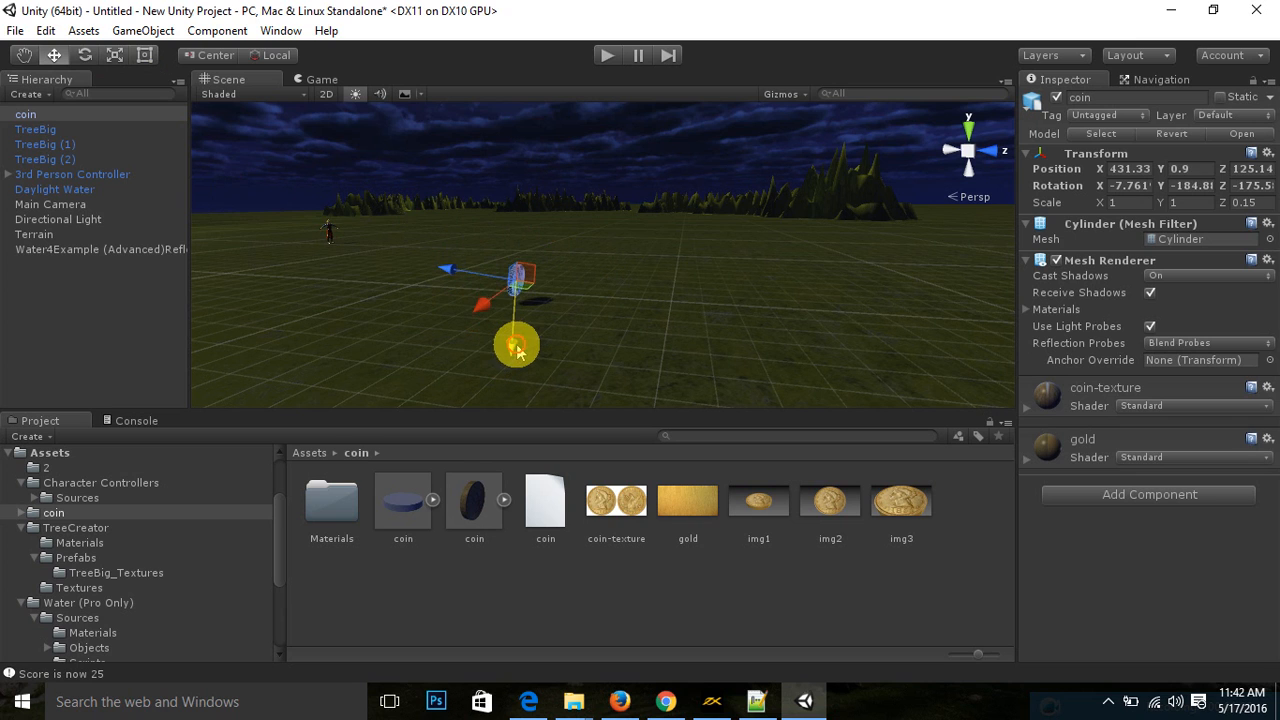
{"action": "left_click", "coordinate": [474, 500]}
{"action": "type", "text": "100"}
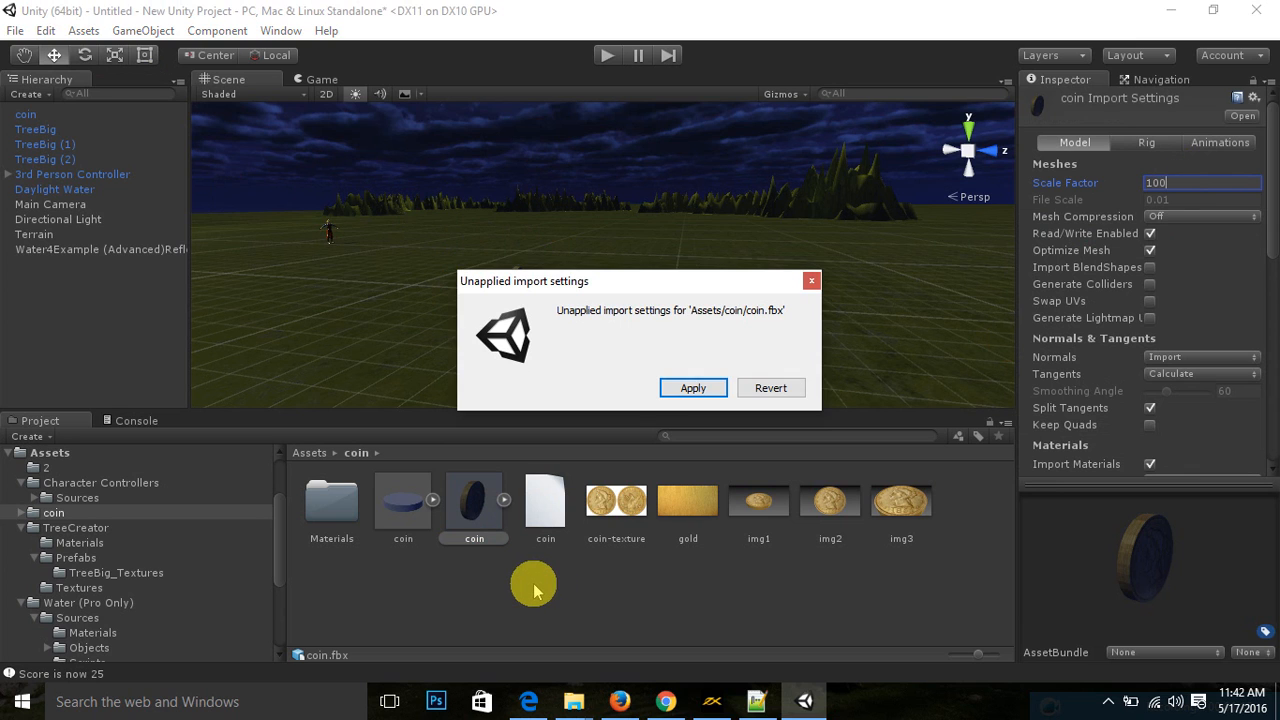
Step: Apply the coin.fbx import scale factor at 100, then re-apply it at 50
{"action": "left_click", "coordinate": [692, 387]}
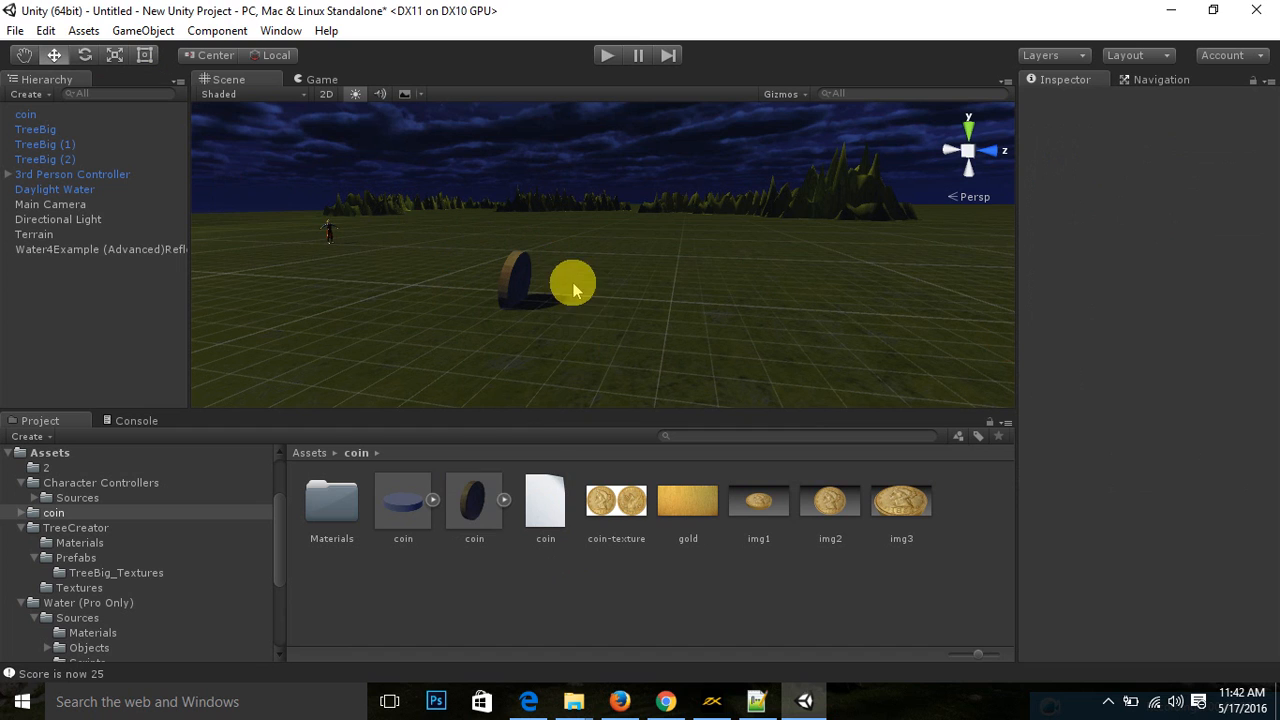
{"action": "left_click", "coordinate": [474, 500]}
{"action": "type", "text": "50"}
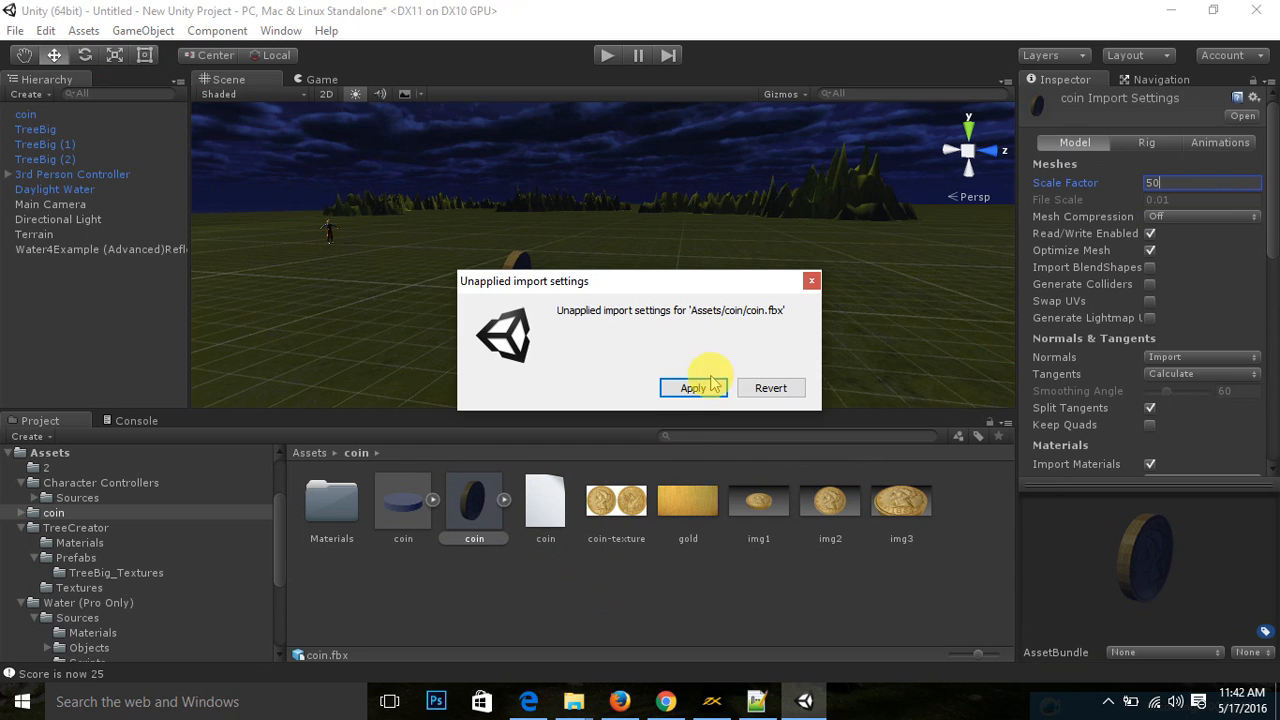
{"action": "left_click", "coordinate": [692, 388]}
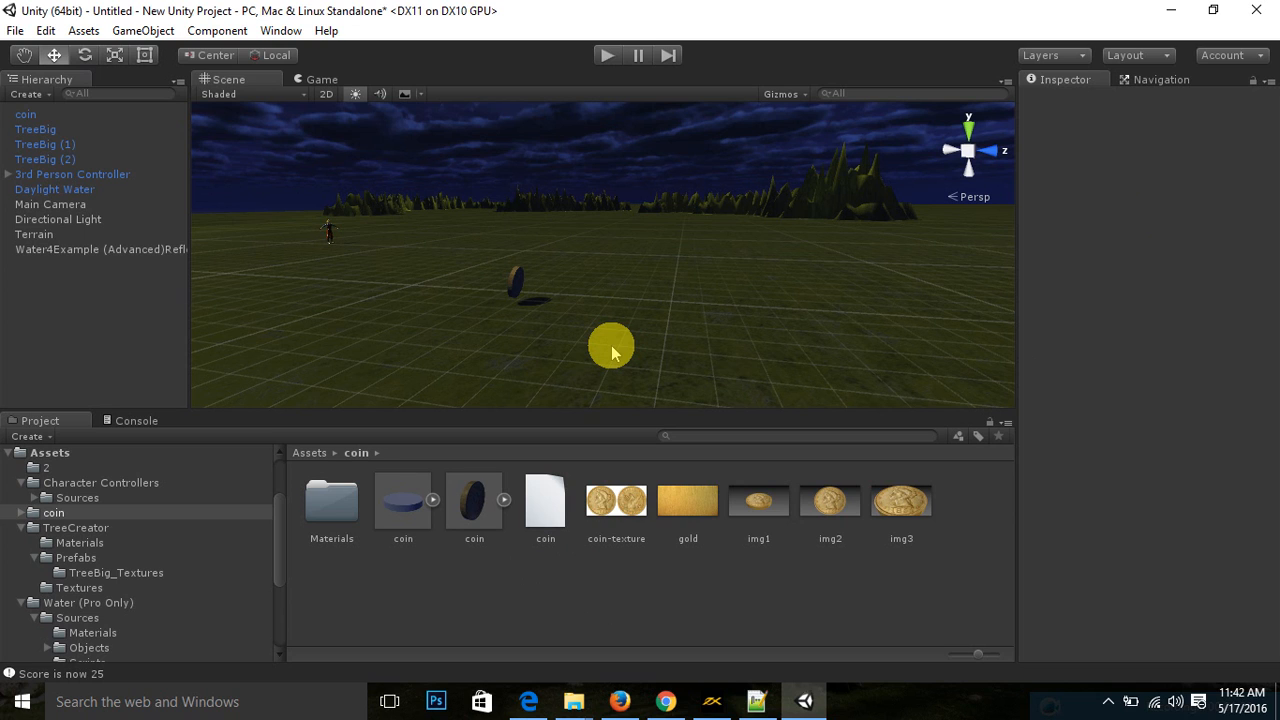
{"action": "mouse_move", "coordinate": [335, 382]}
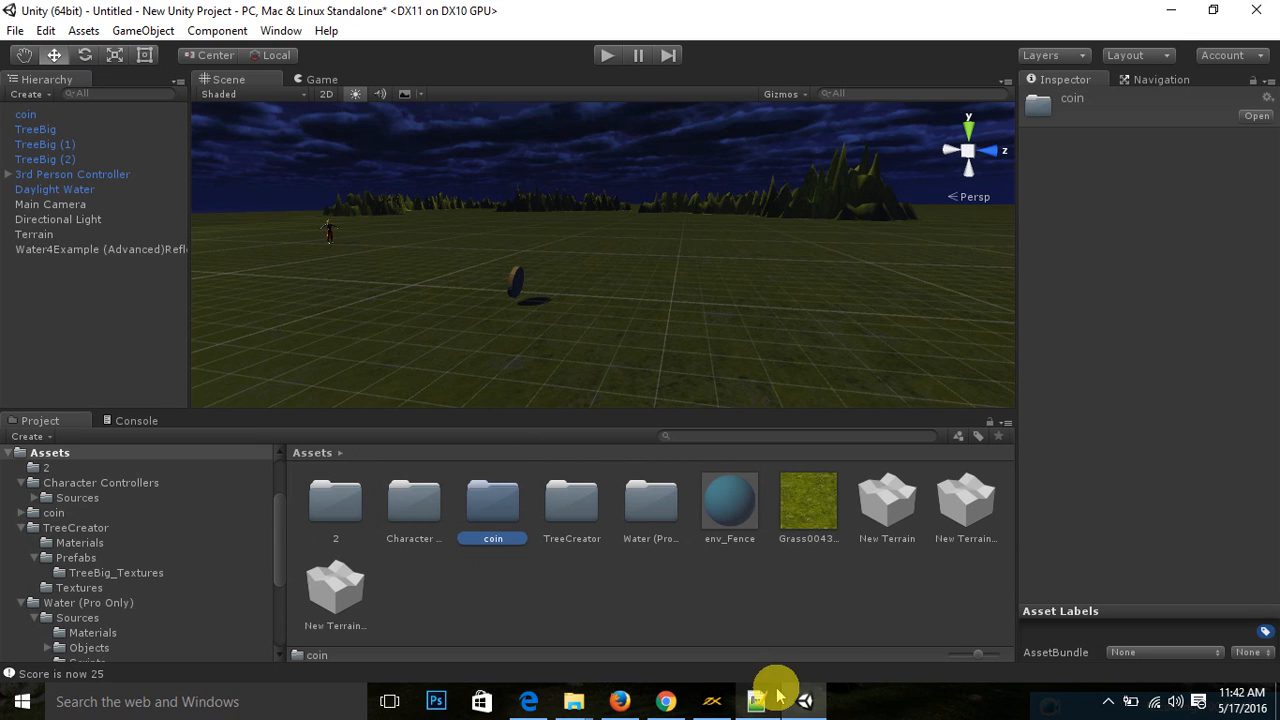
Step: Open folder 2 and preview coin.js, which adds 5 on touching coin-tagged objects
{"action": "double_click", "coordinate": [335, 500]}
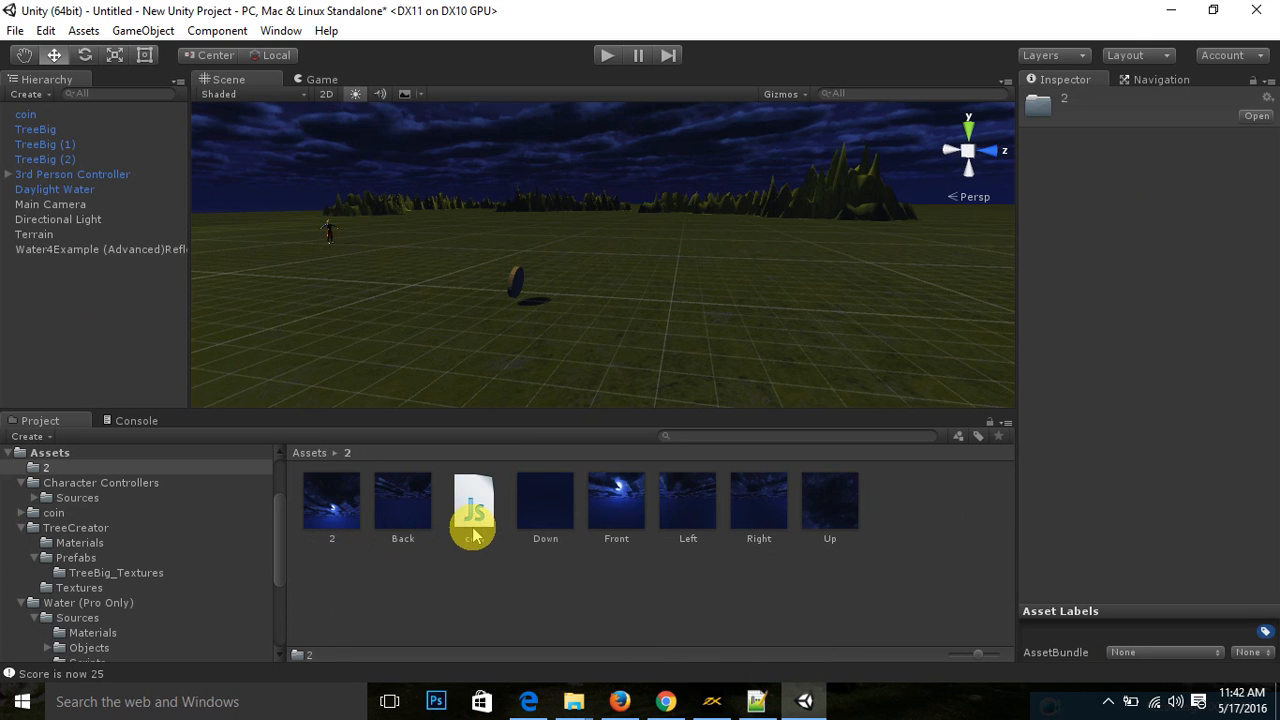
{"action": "left_click", "coordinate": [472, 505]}
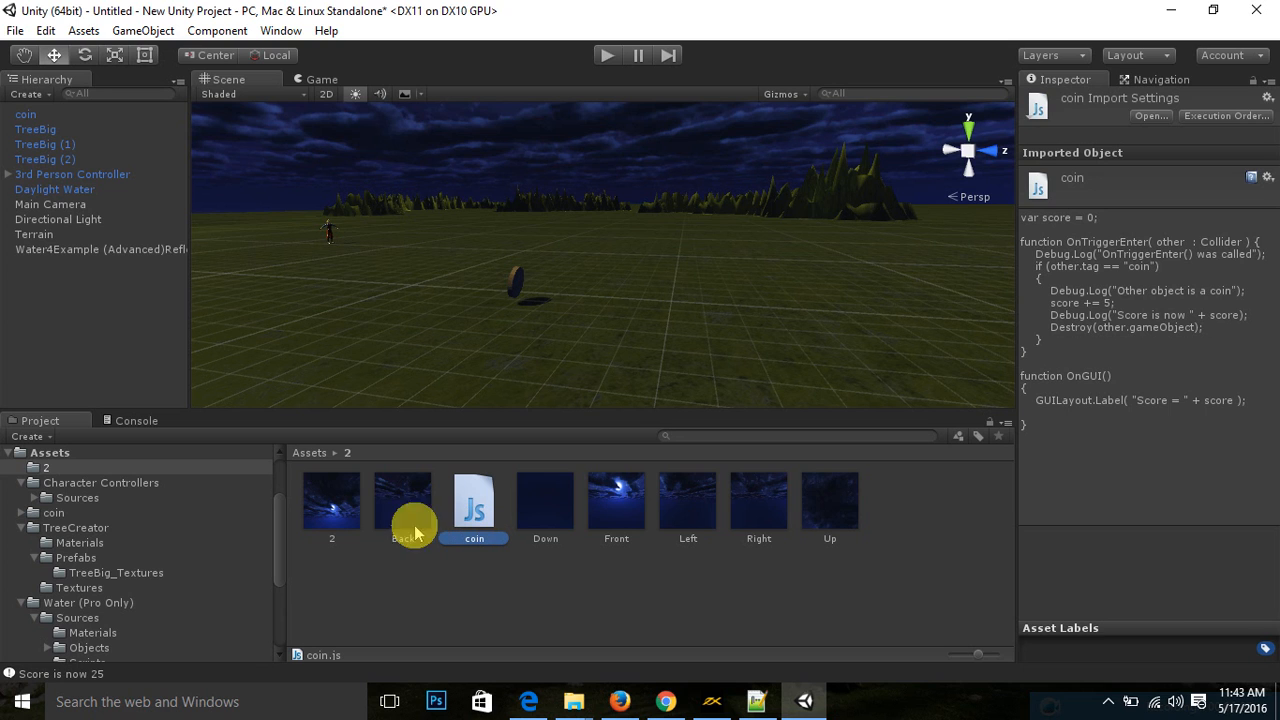
Step: Attach coin.js to the 3rd Person Controller and confirm the Coin (Script) component
{"action": "left_click", "coordinate": [72, 174]}
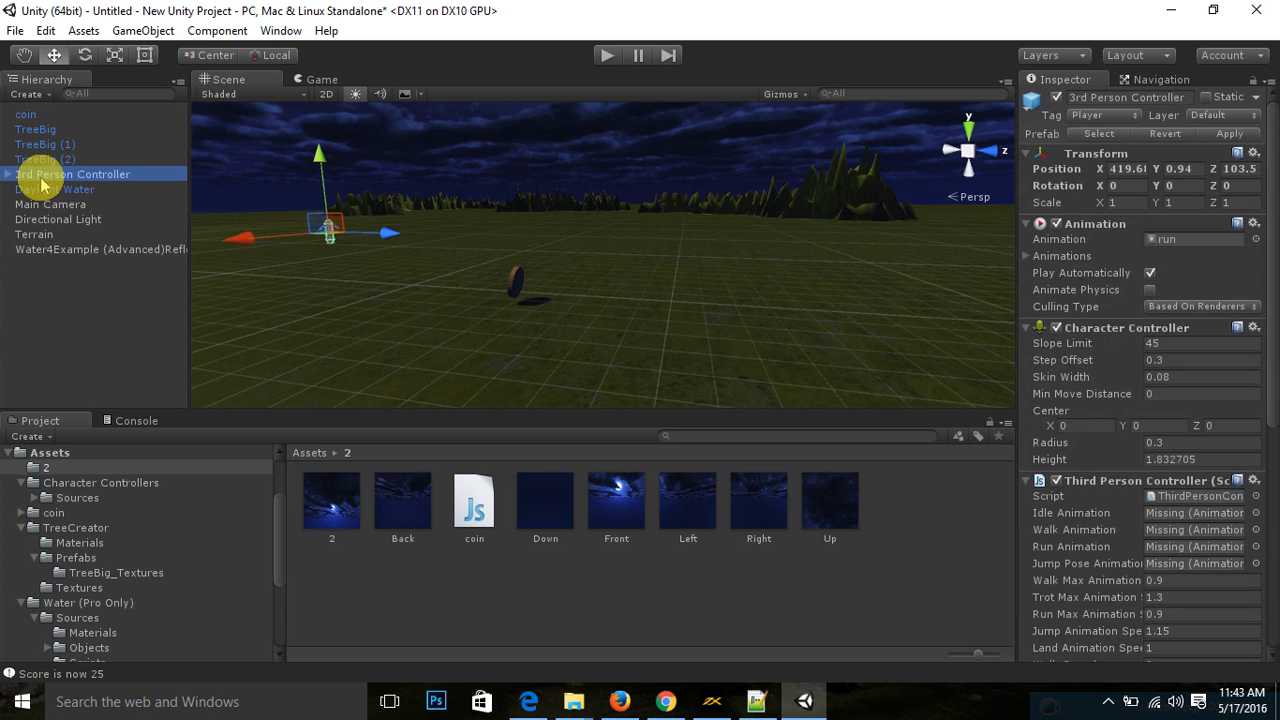
{"action": "left_click", "coordinate": [474, 500]}
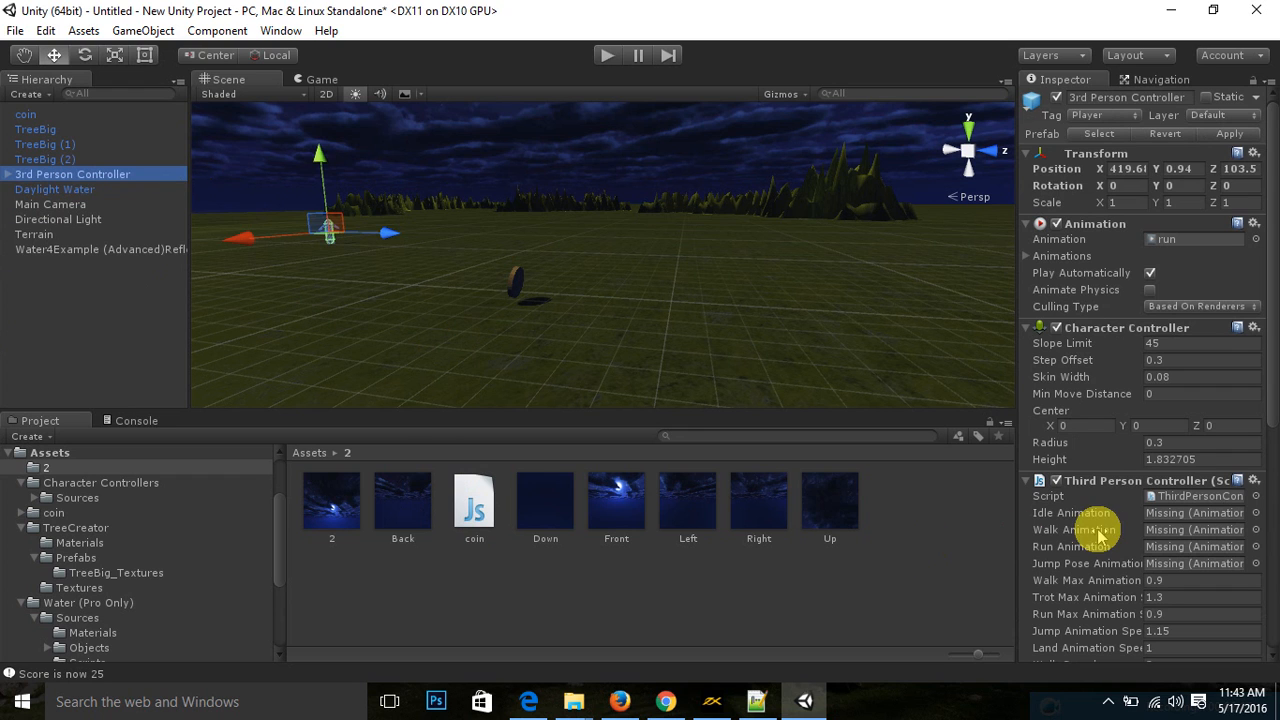
{"action": "scroll", "scroll_direction": "down", "scroll_amount": 3}
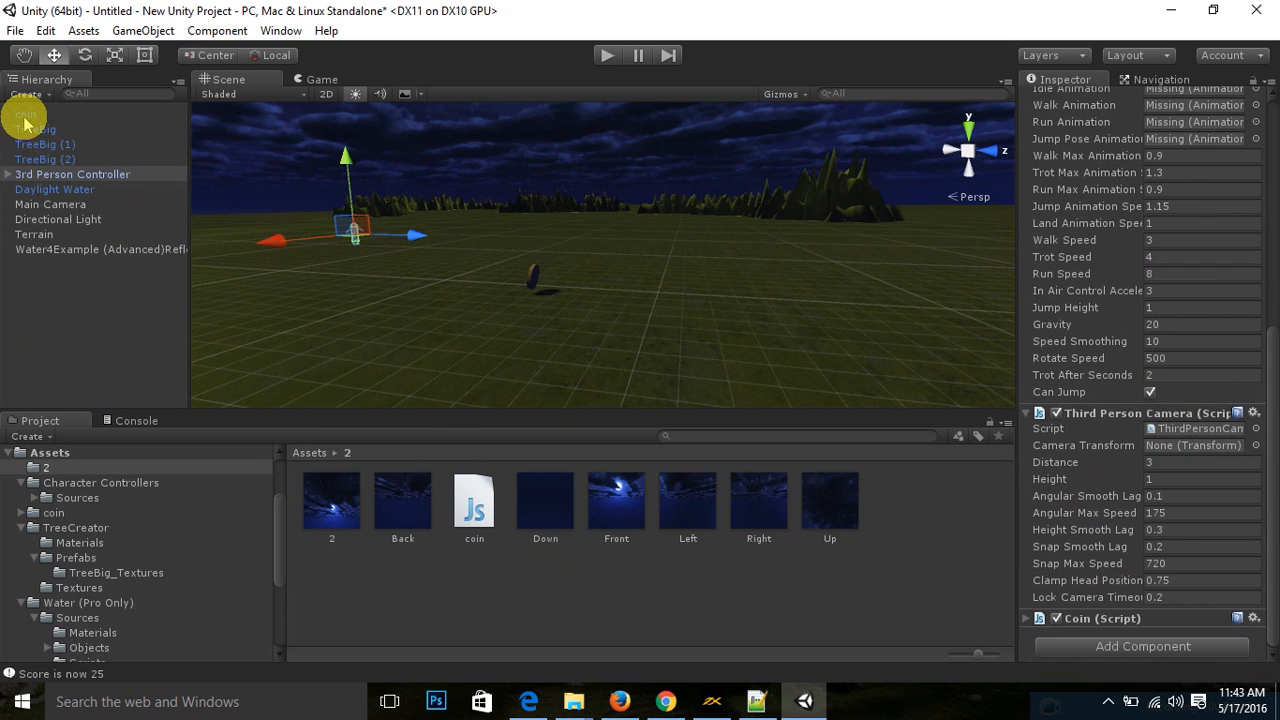
Step: Add a Physics Box Collider component to the coin object
{"action": "left_click", "coordinate": [26, 114]}
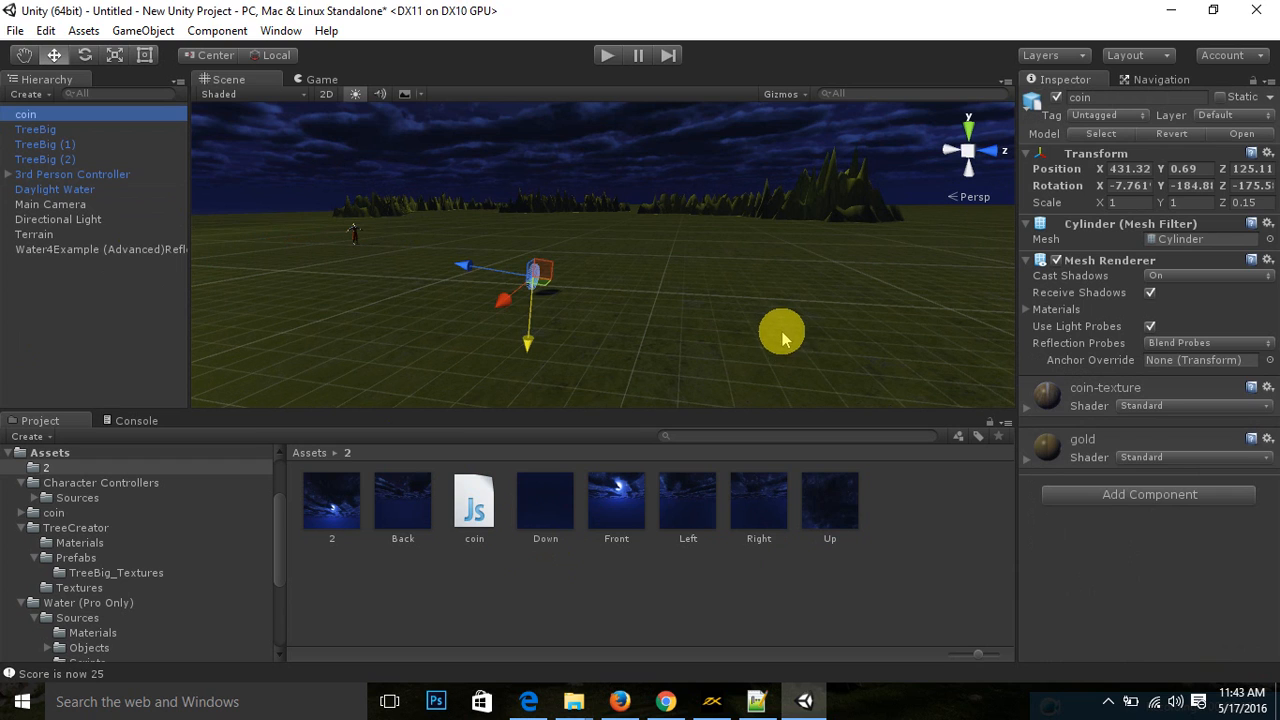
{"action": "mouse_move", "coordinate": [1149, 494]}
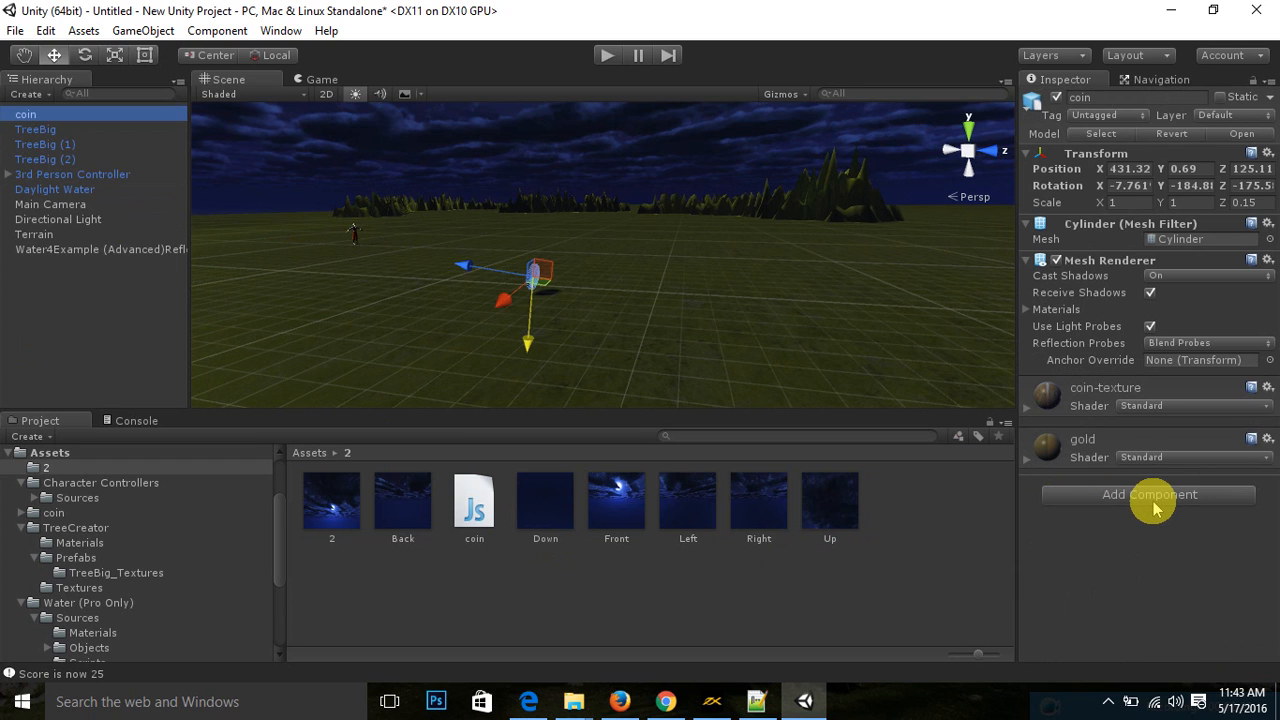
{"action": "left_click", "coordinate": [1149, 494]}
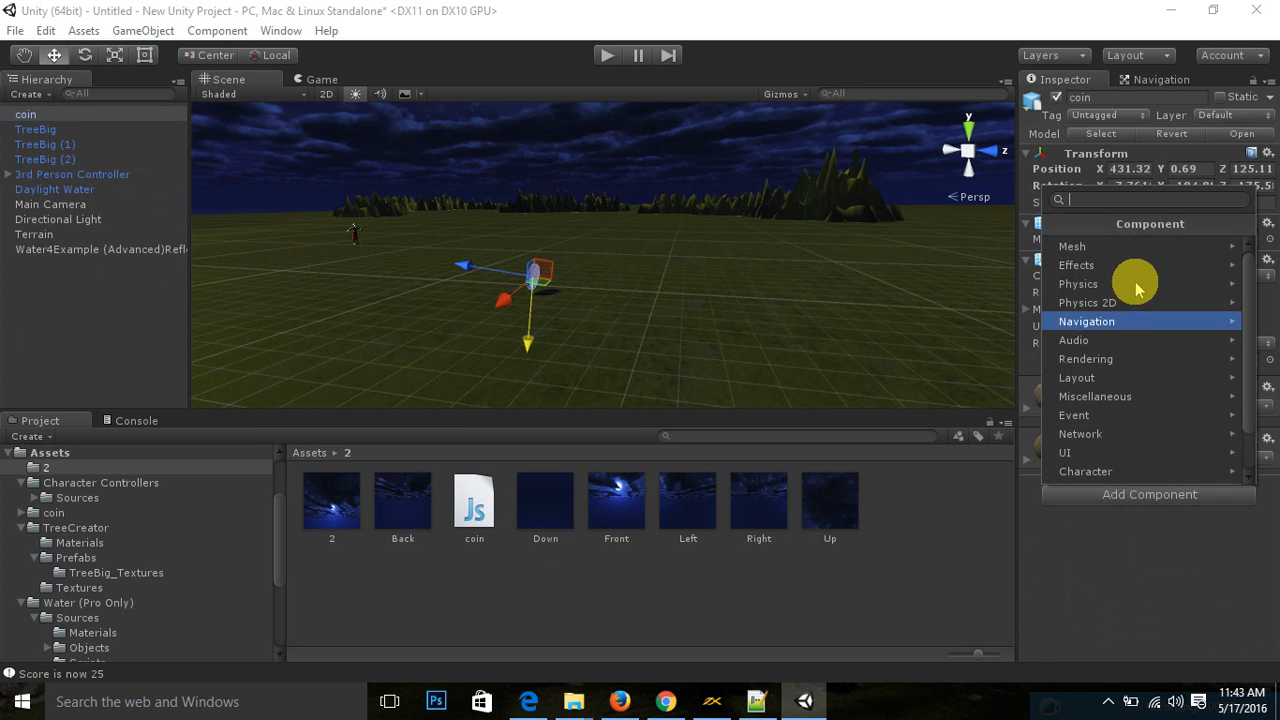
{"action": "left_click", "coordinate": [1078, 283]}
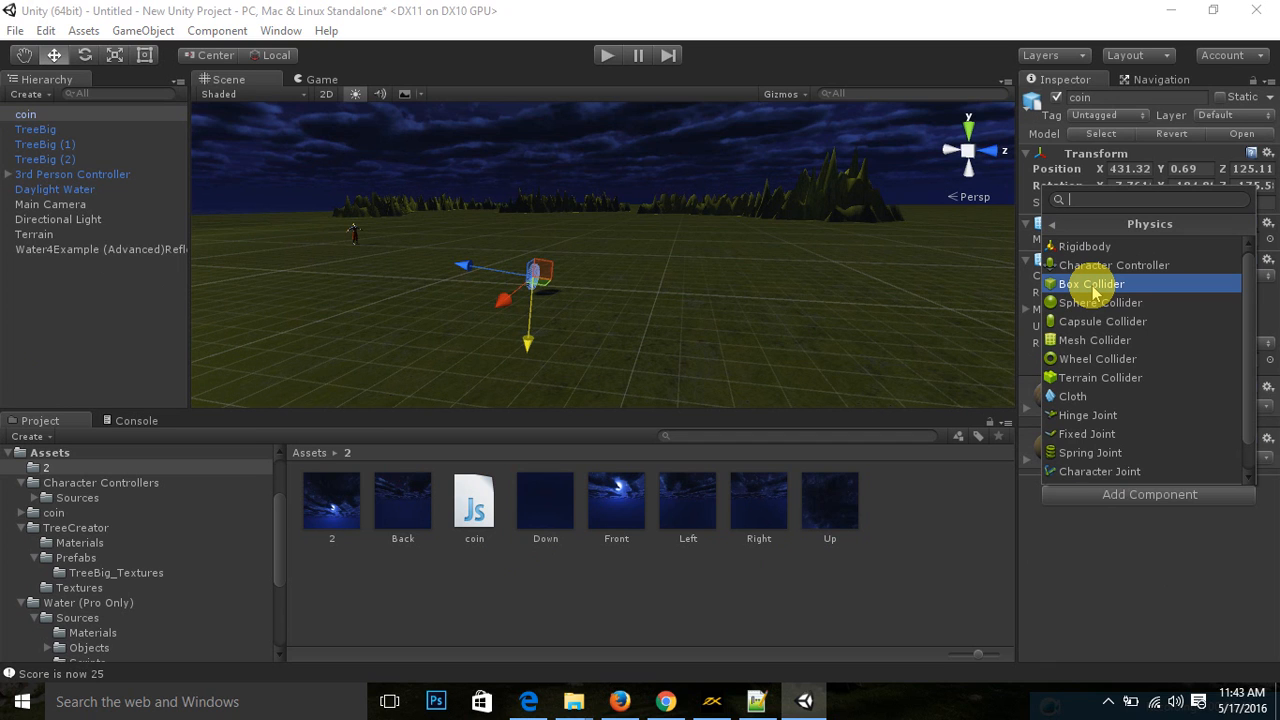
{"action": "left_click", "coordinate": [1090, 283]}
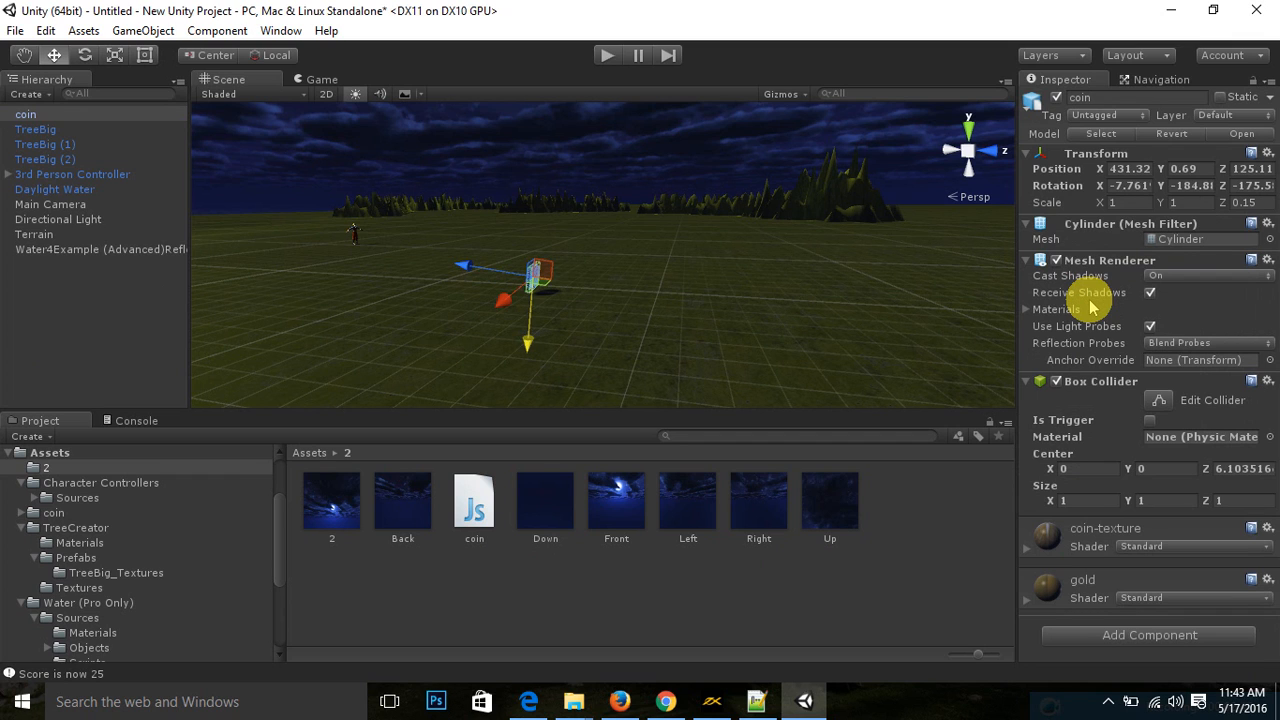
{"action": "mouse_move", "coordinate": [1100, 434]}
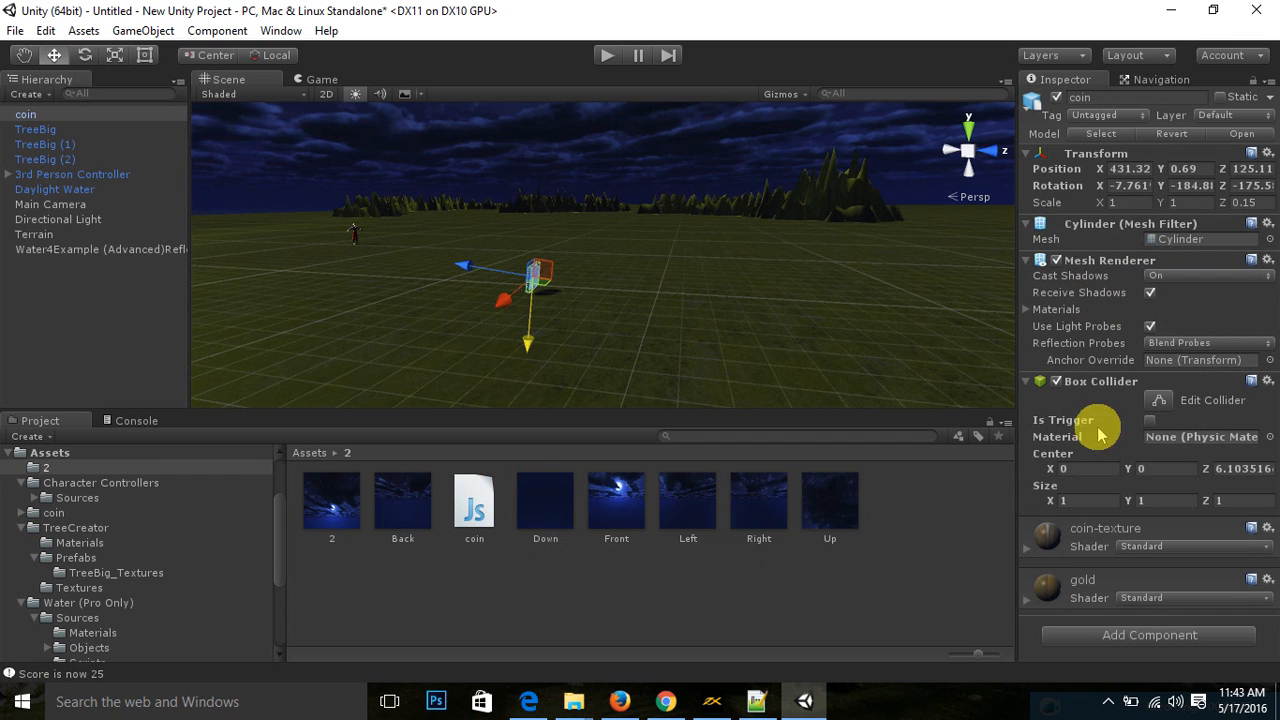
{"action": "mouse_move", "coordinate": [1125, 460]}
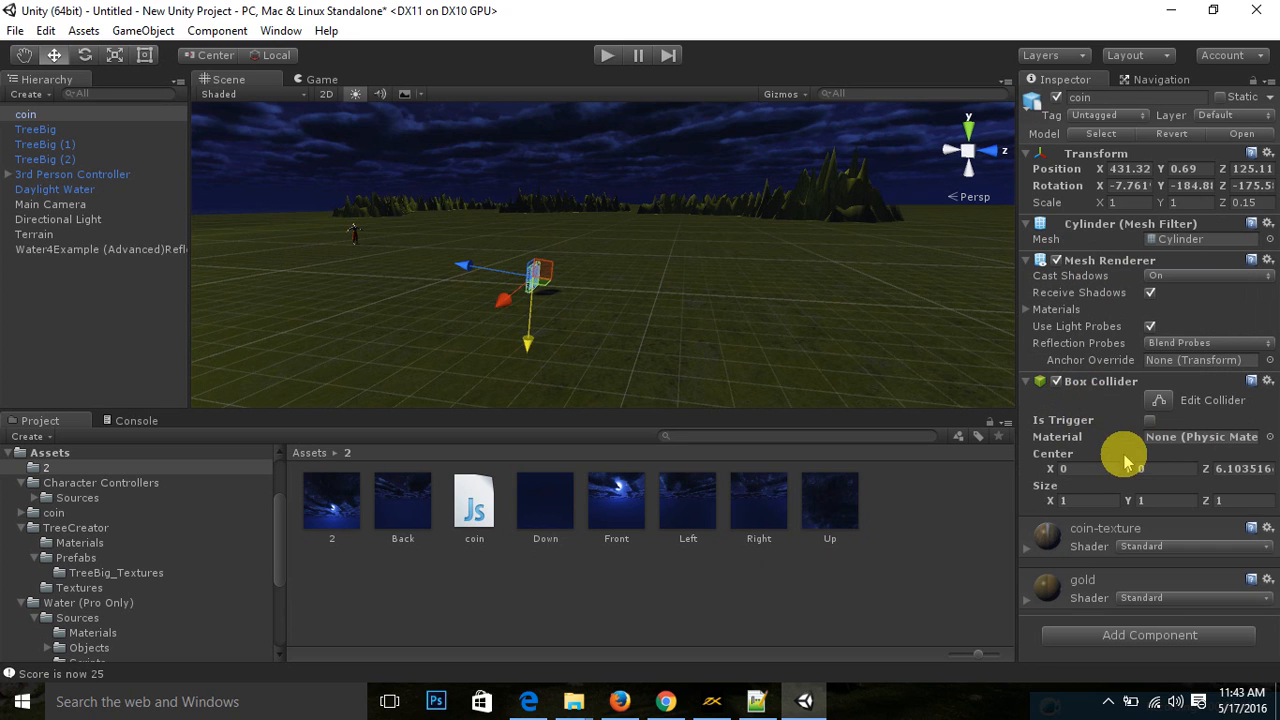
Step: Tick Is Trigger on the coin's Box Collider and reselect the 3rd Person Controller
{"action": "left_click", "coordinate": [1150, 419]}
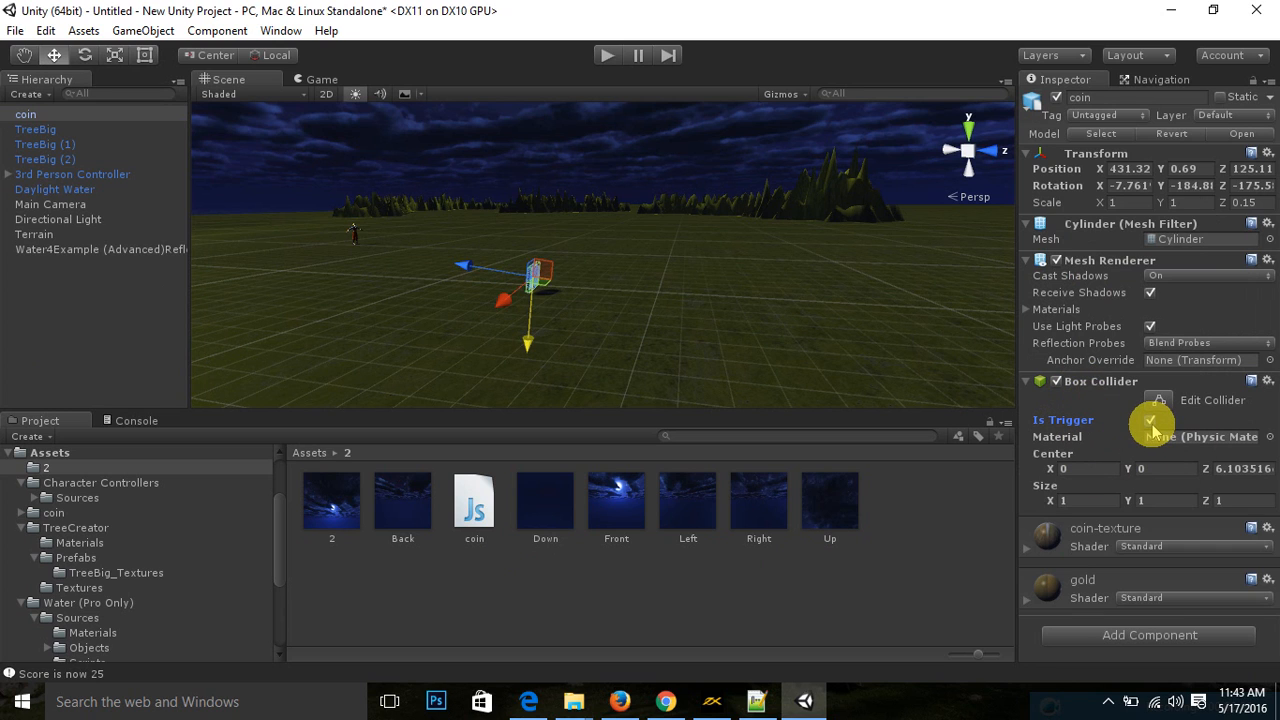
{"action": "left_click", "coordinate": [1150, 420]}
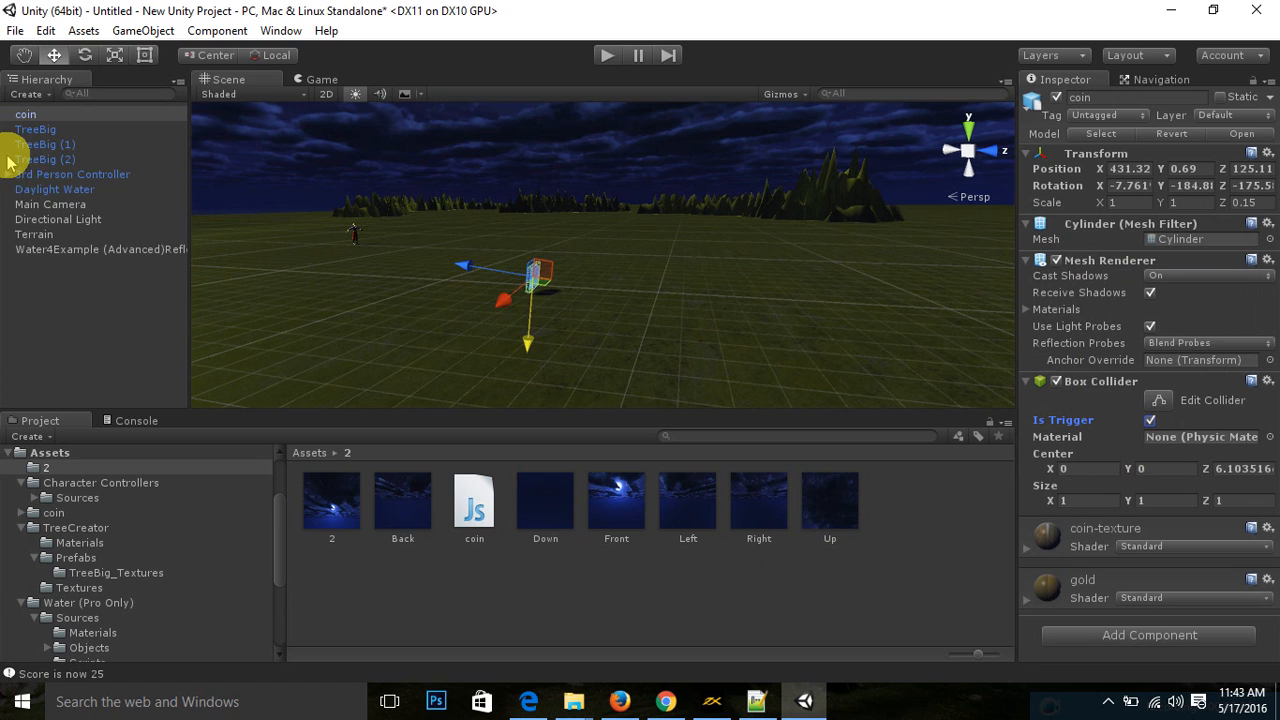
{"action": "left_click", "coordinate": [73, 173]}
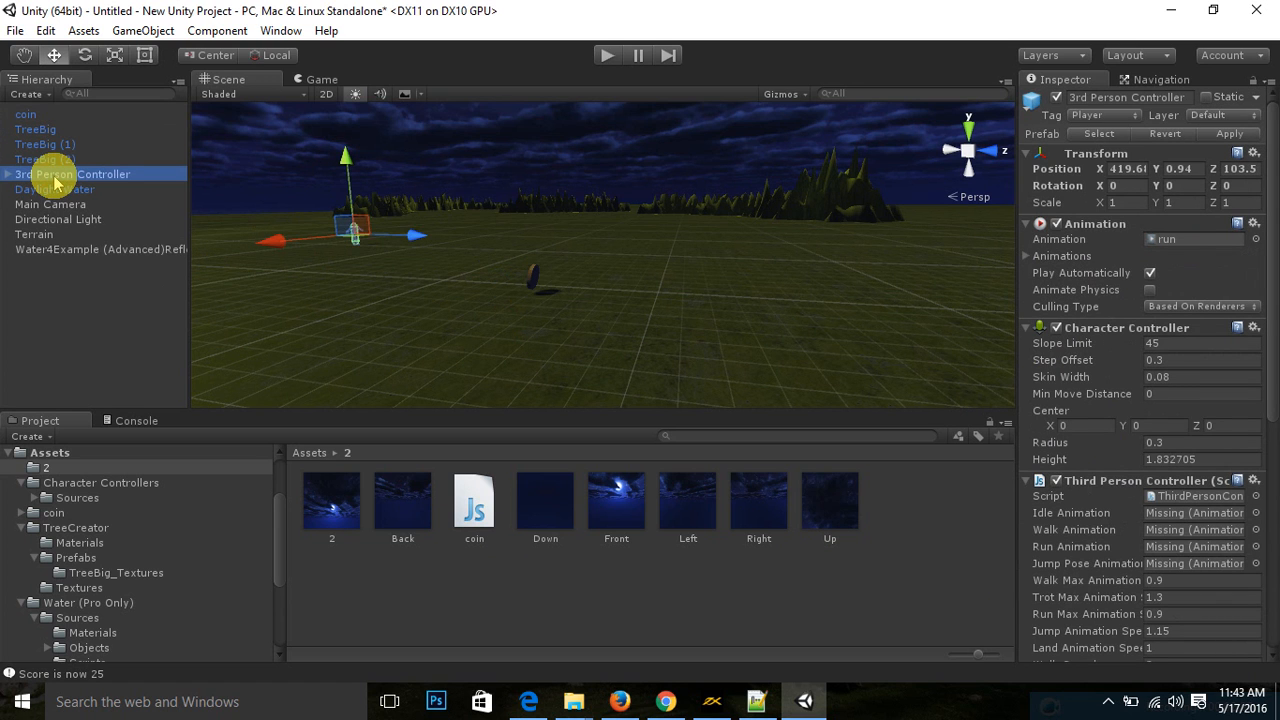
Step: Play-test reaching the coin, seeing OnTriggerEnter() logged while the score stays 0
{"action": "left_click", "coordinate": [607, 55]}
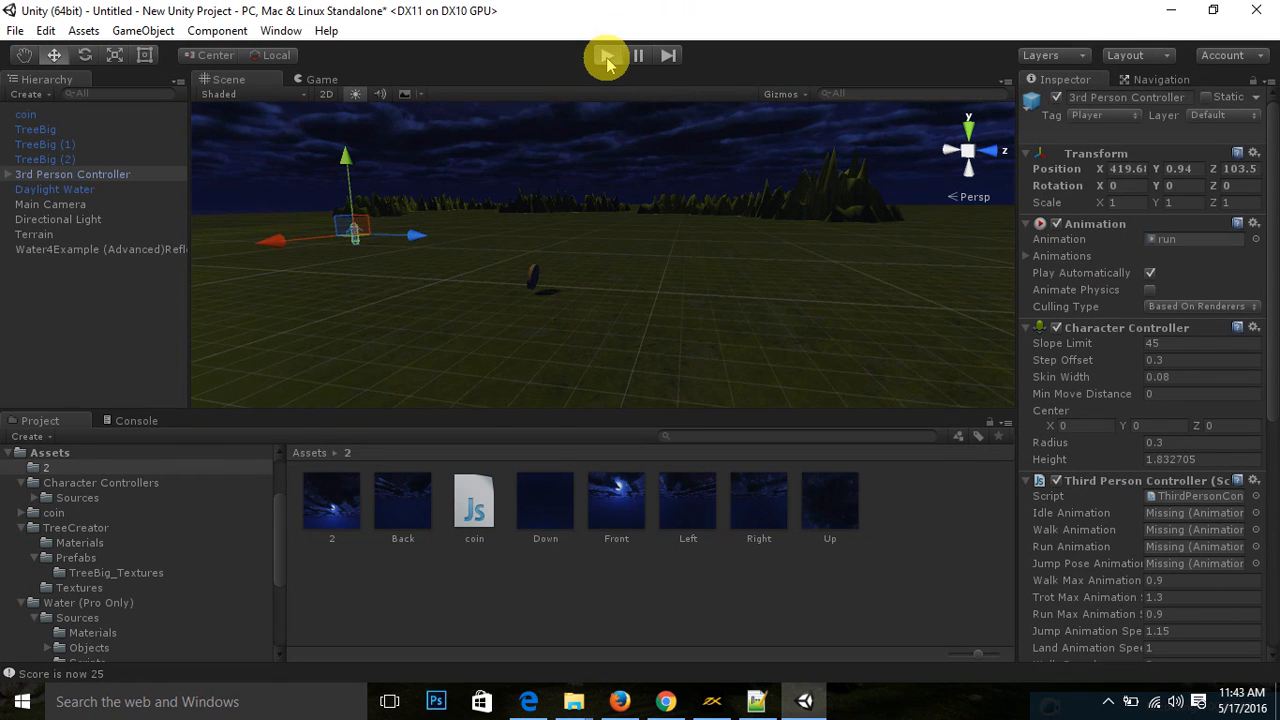
{"action": "left_click", "coordinate": [607, 55]}
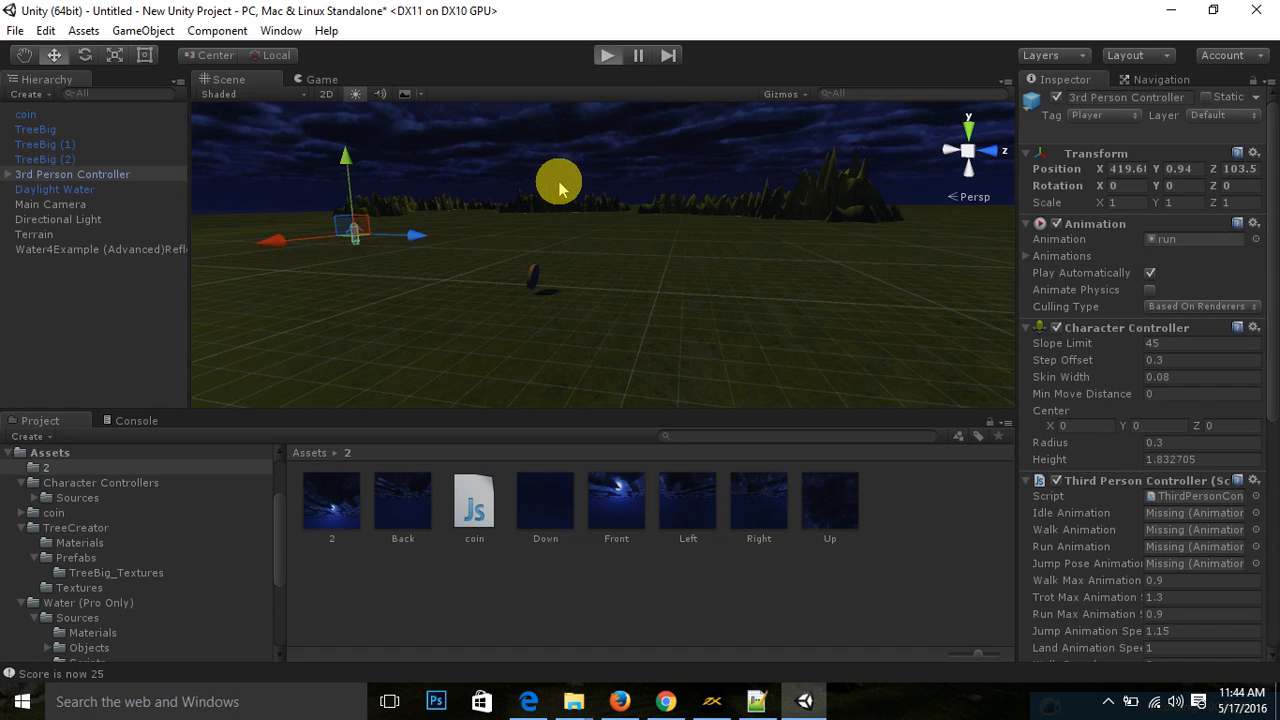
{"action": "left_click", "coordinate": [607, 55]}
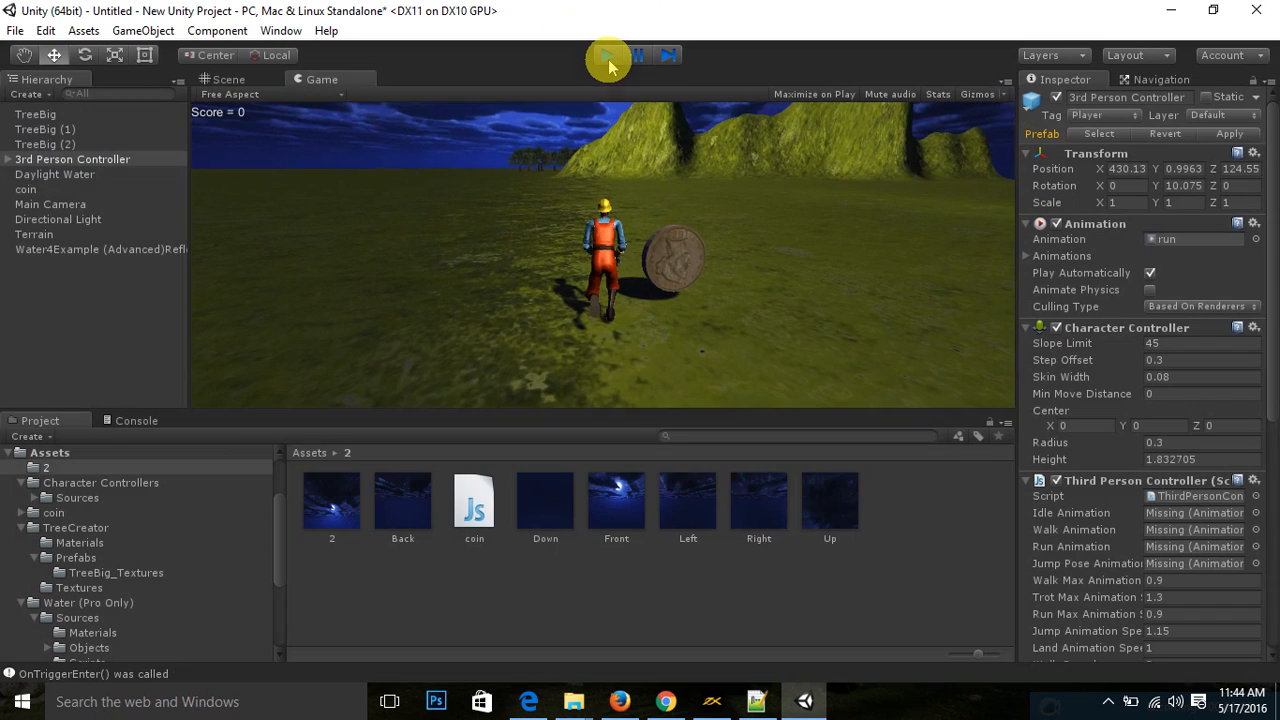
{"action": "left_click", "coordinate": [607, 55]}
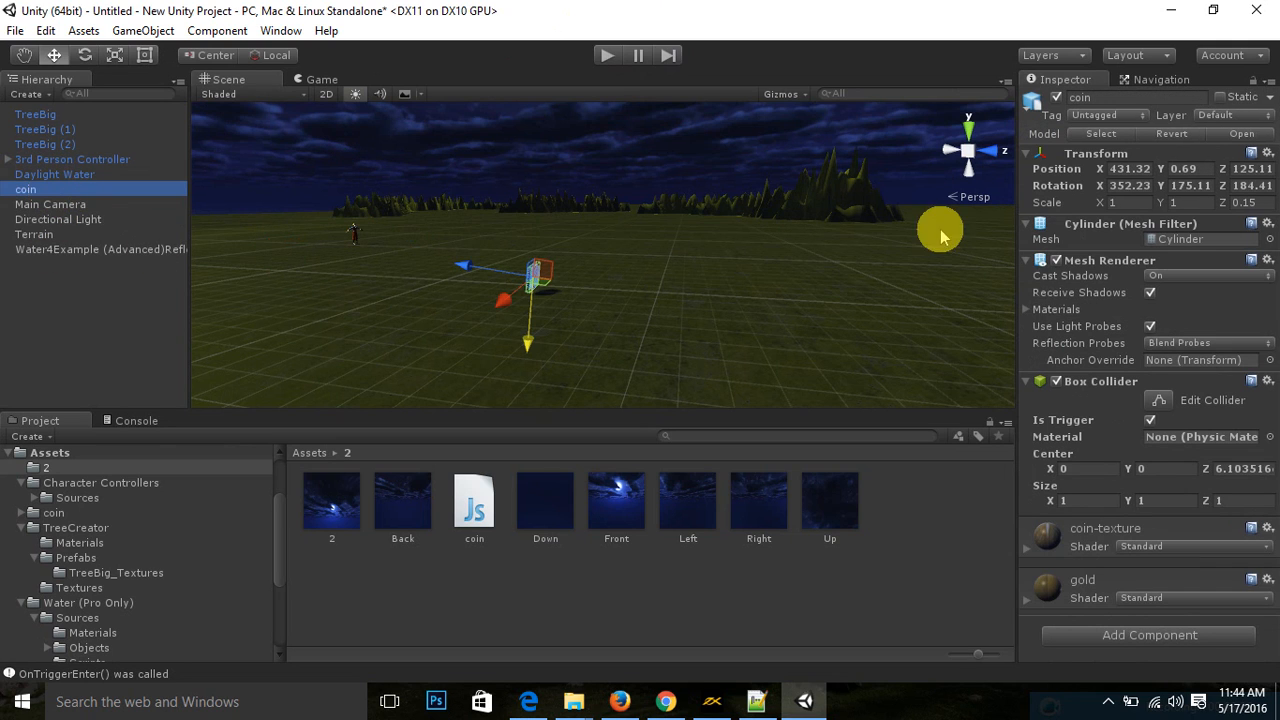
{"action": "mouse_move", "coordinate": [1115, 445]}
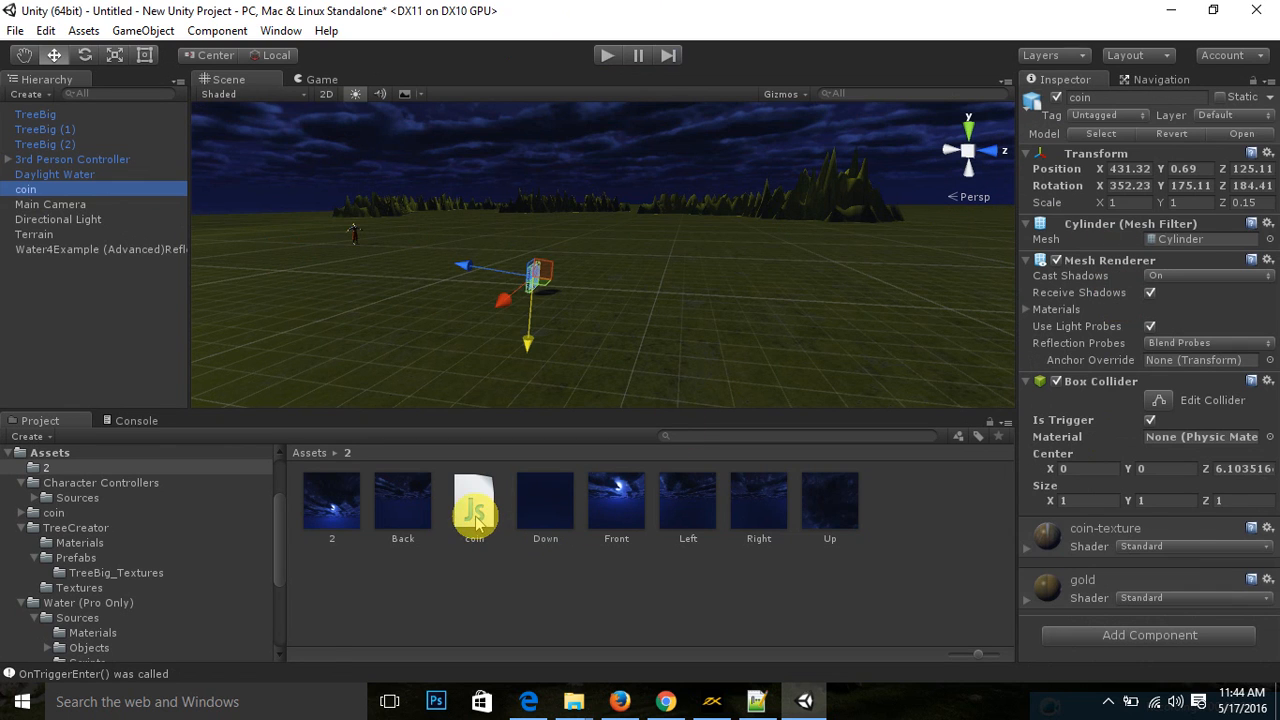
Step: Preview coin.js again to check its coin-tag condition before adding 5
{"action": "left_click", "coordinate": [474, 505]}
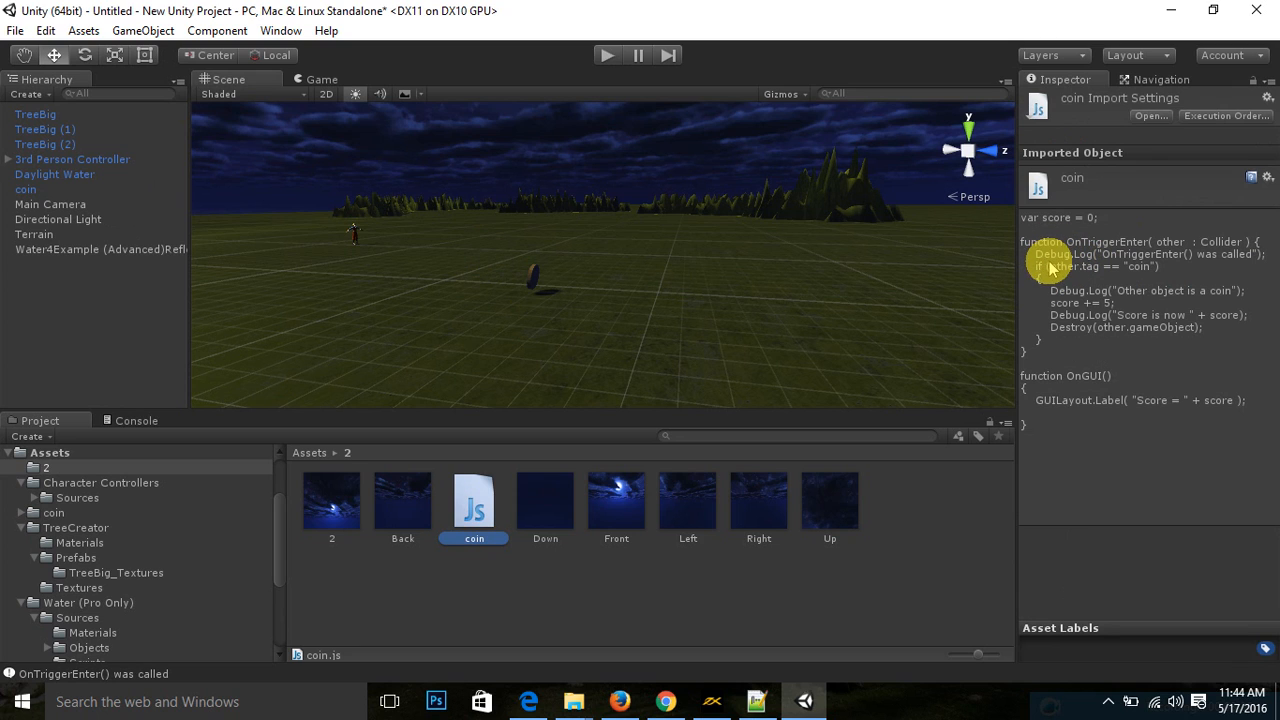
{"action": "mouse_move", "coordinate": [1055, 272]}
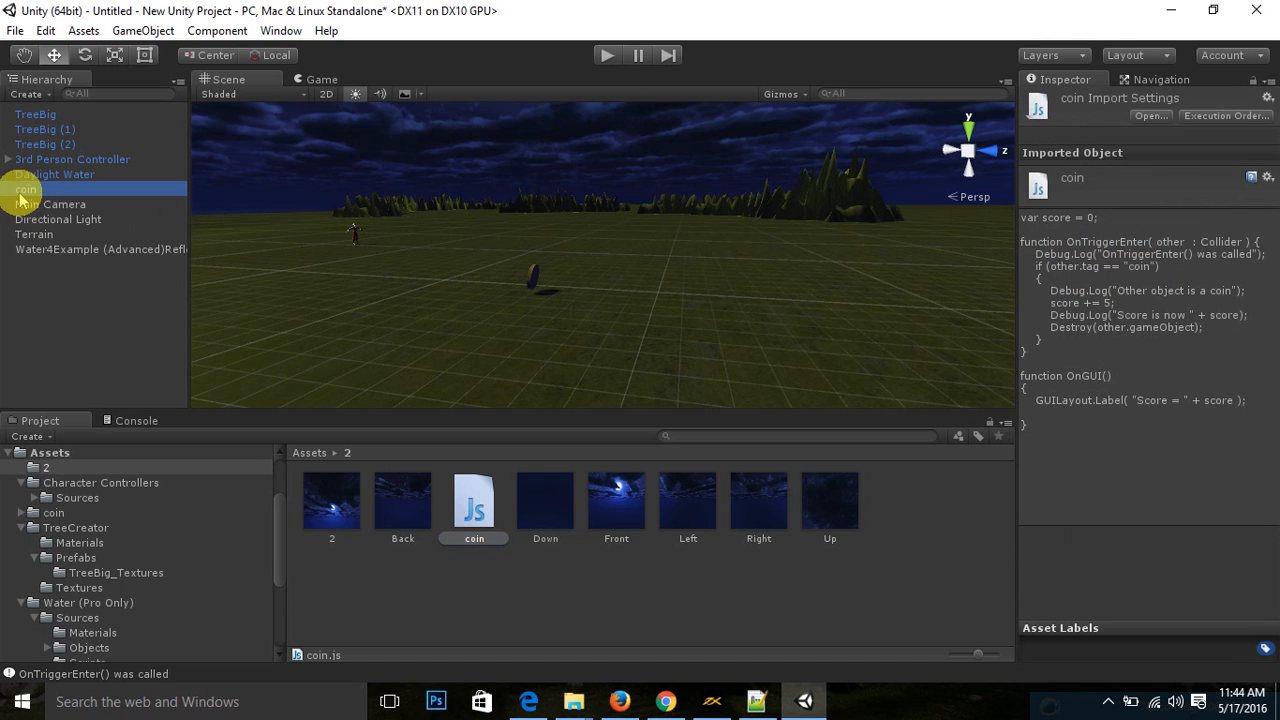
Step: Select the coin object and open its Tag dropdown, currently set to Untagged
{"action": "left_click", "coordinate": [26, 189]}
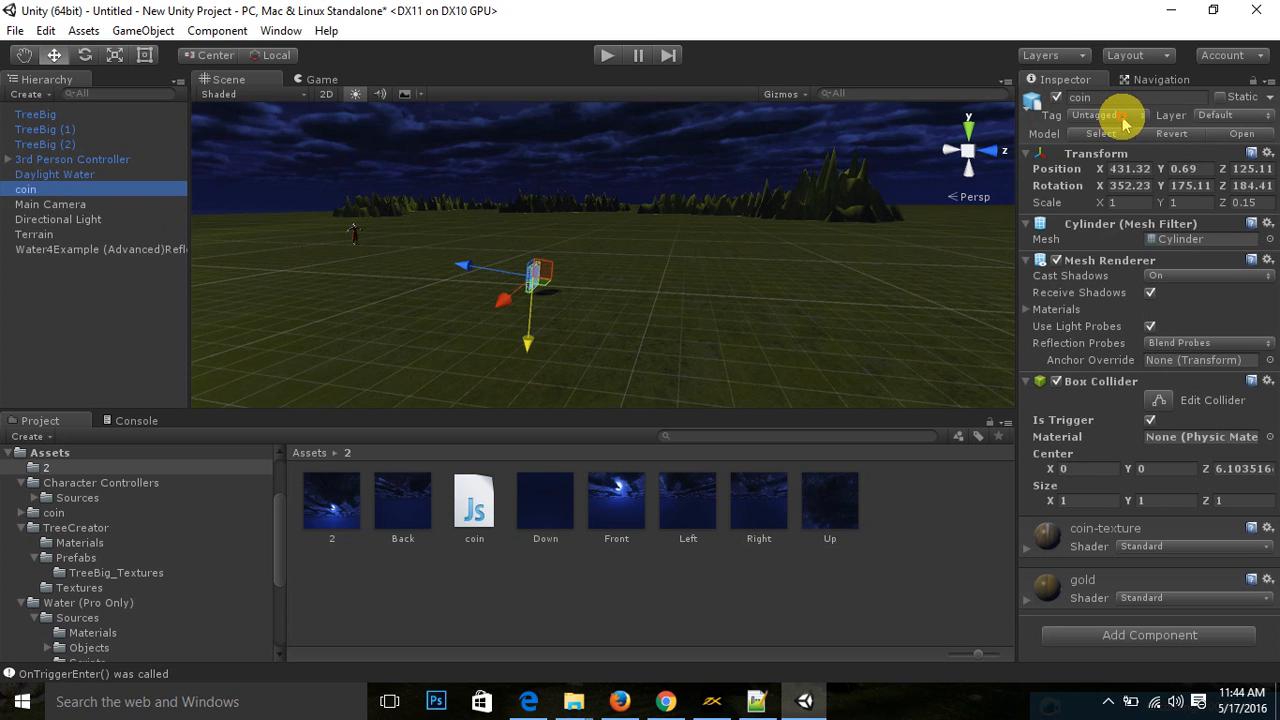
{"action": "left_click", "coordinate": [1095, 115]}
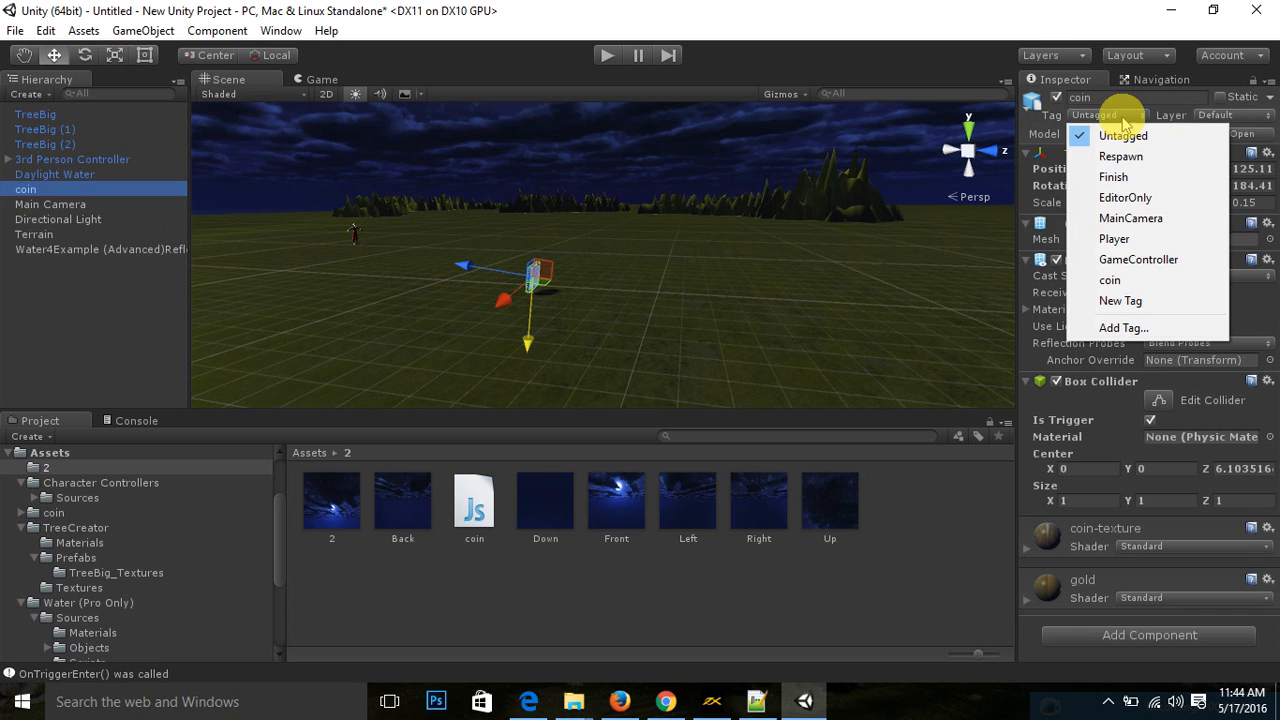
{"action": "mouse_move", "coordinate": [1123, 328]}
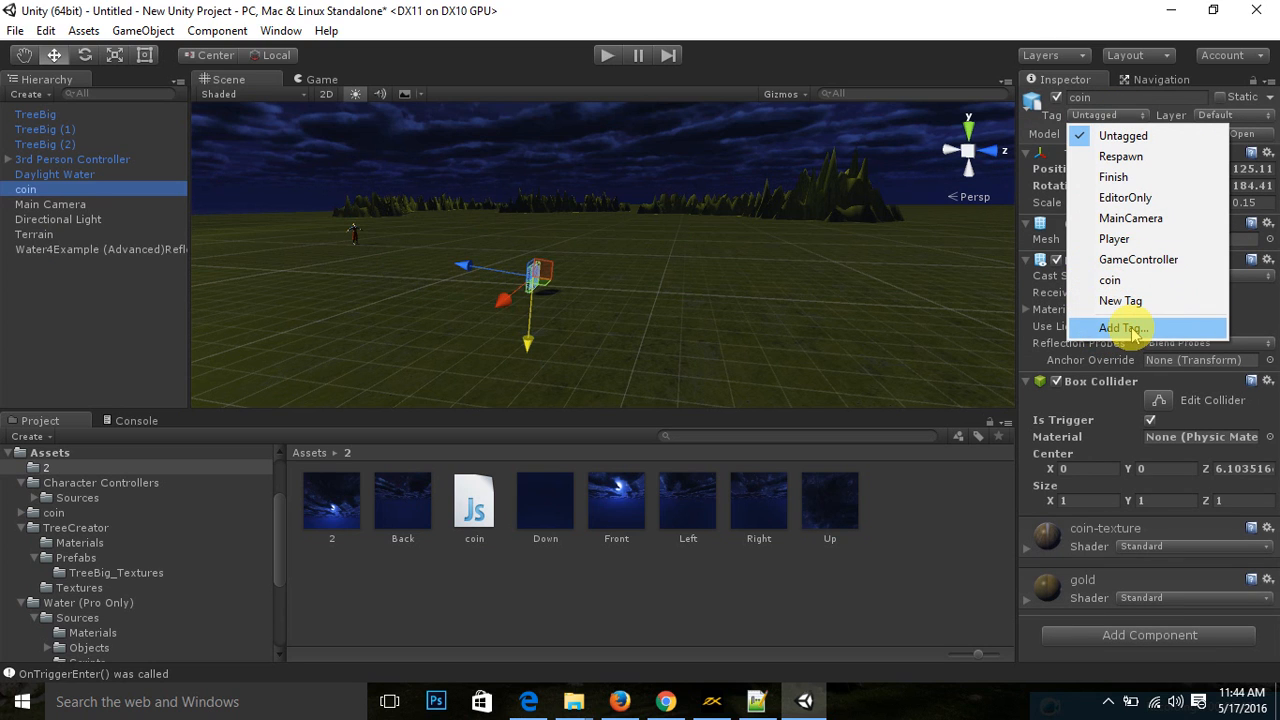
Step: Open Tags & Layers via Add Tag… and add a new tag entry beside coin
{"action": "left_click", "coordinate": [1120, 328]}
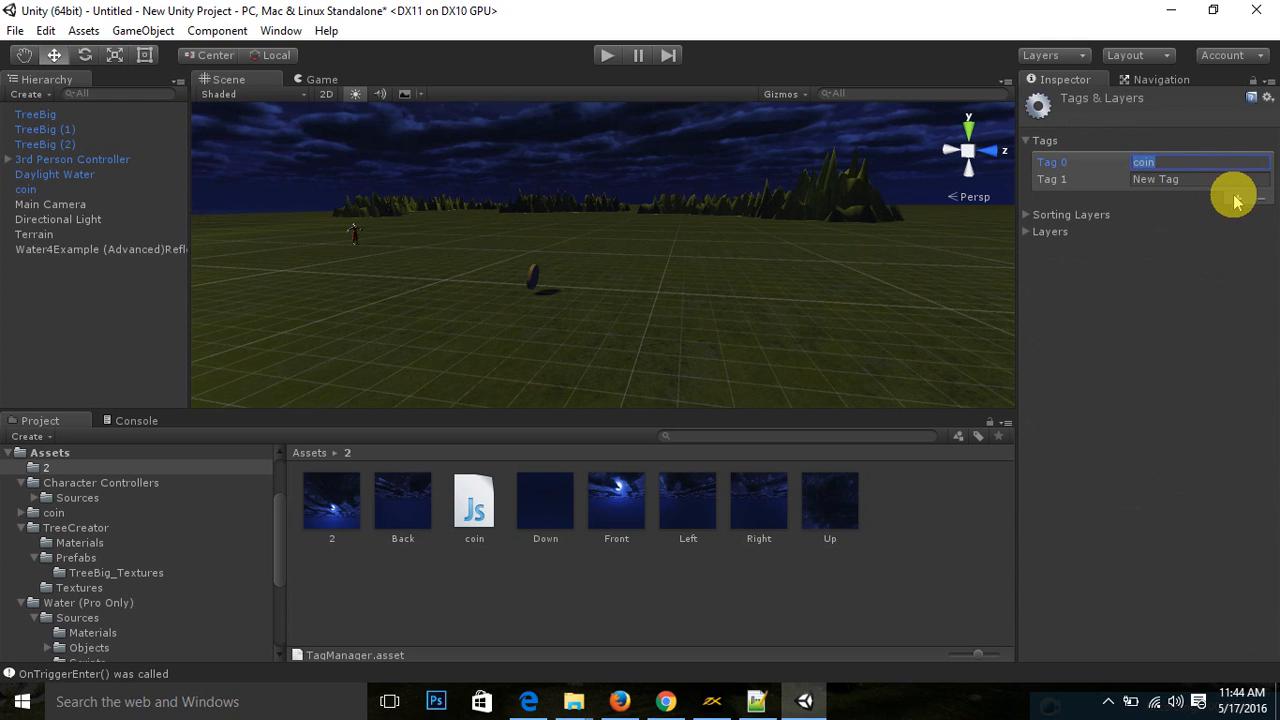
{"action": "left_click", "coordinate": [1237, 214]}
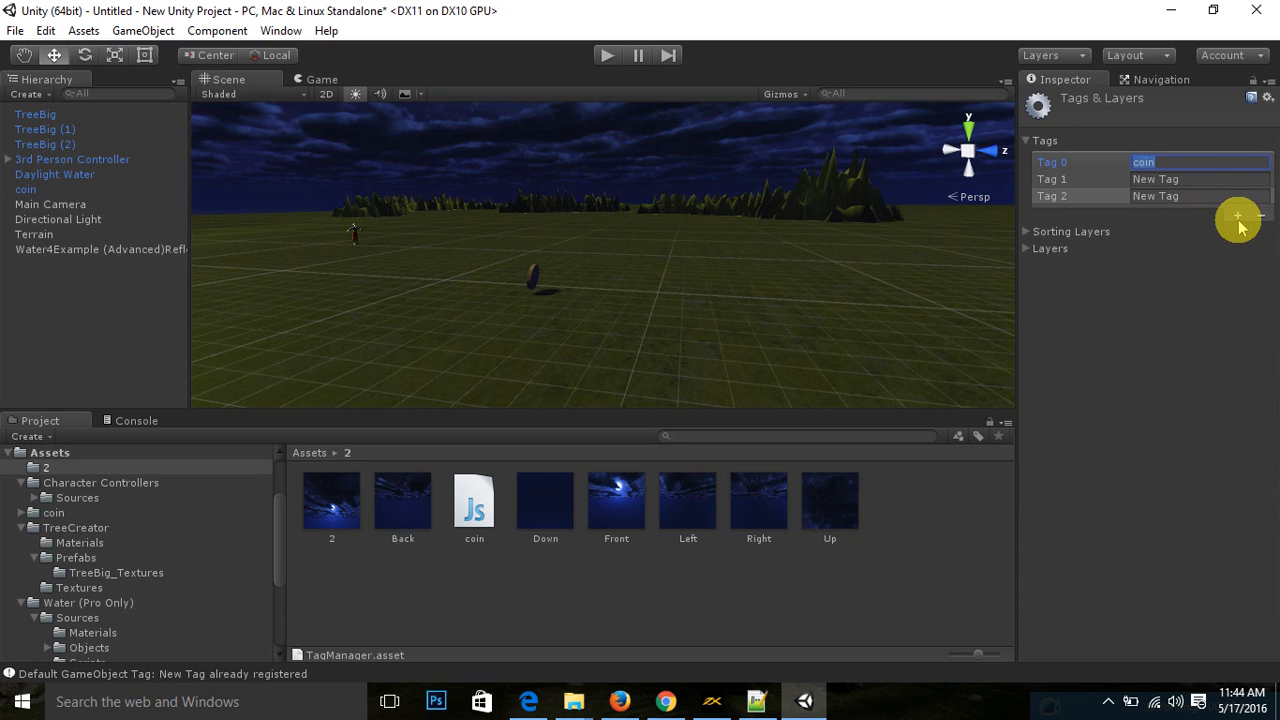
{"action": "left_click", "coordinate": [72, 159]}
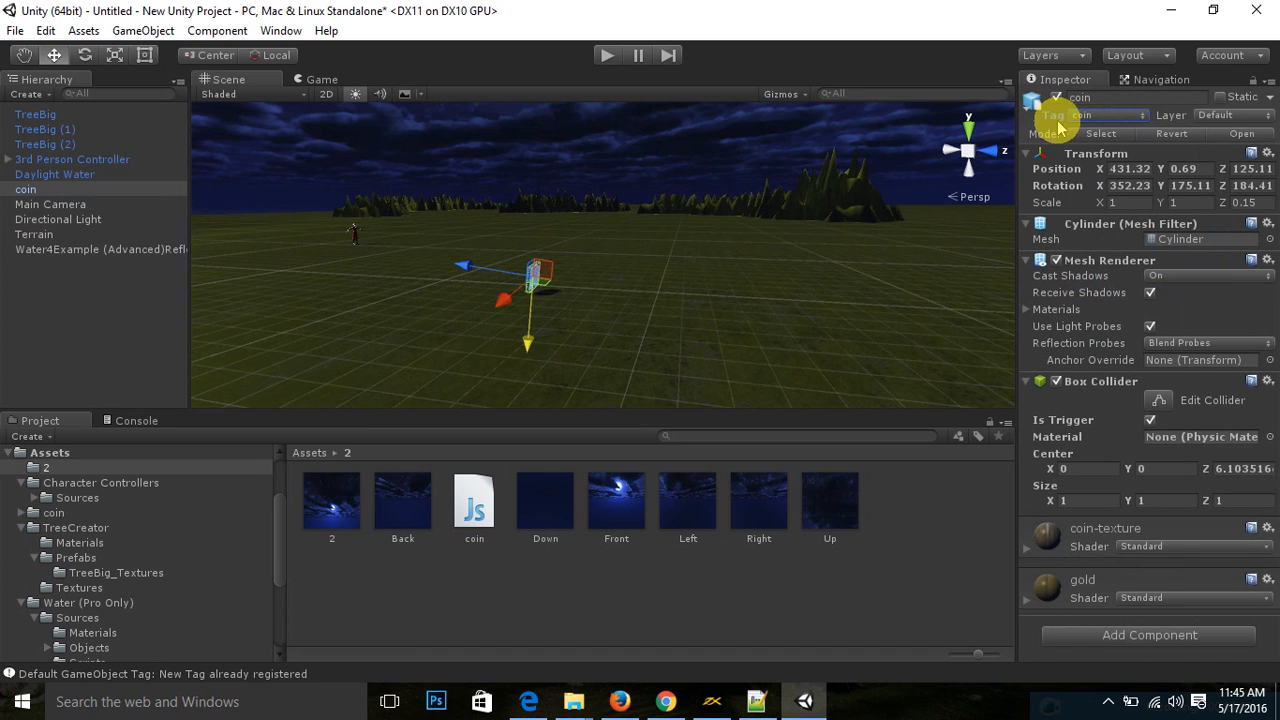
{"action": "mouse_move", "coordinate": [755, 85]}
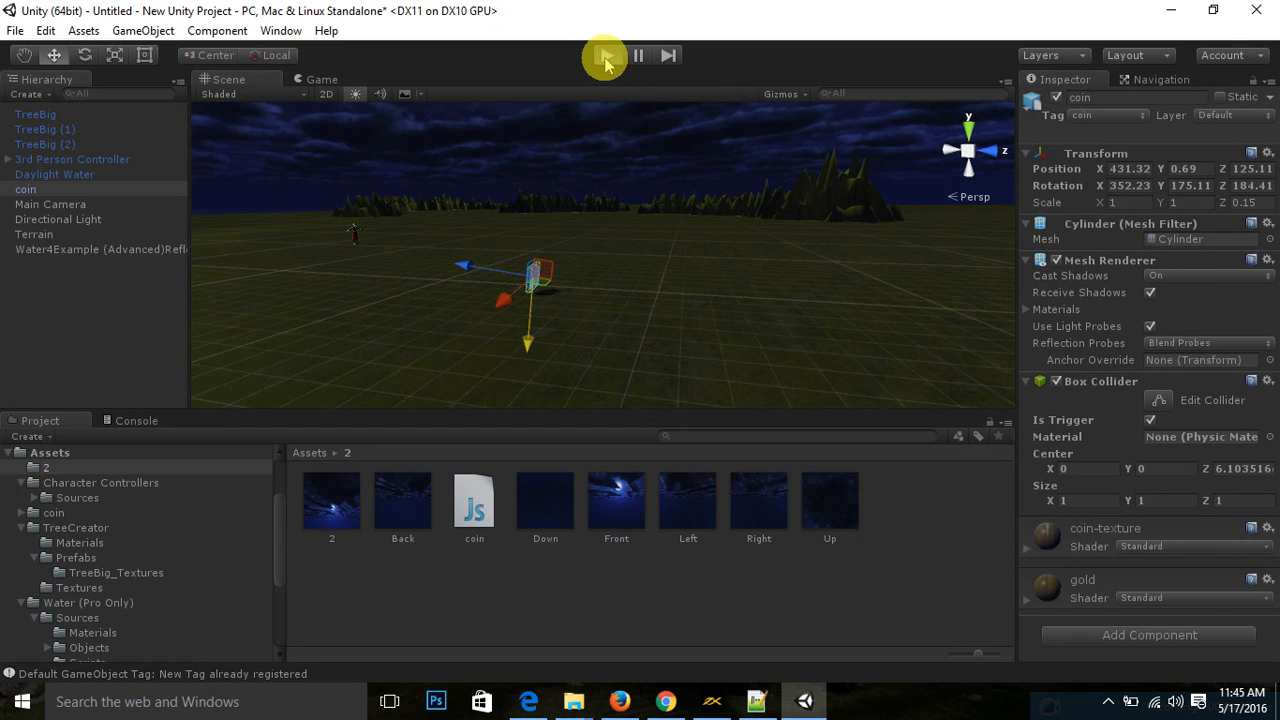
Step: Play-test walking into the coin, confirm Score = 5, then stop play
{"action": "left_click", "coordinate": [604, 55]}
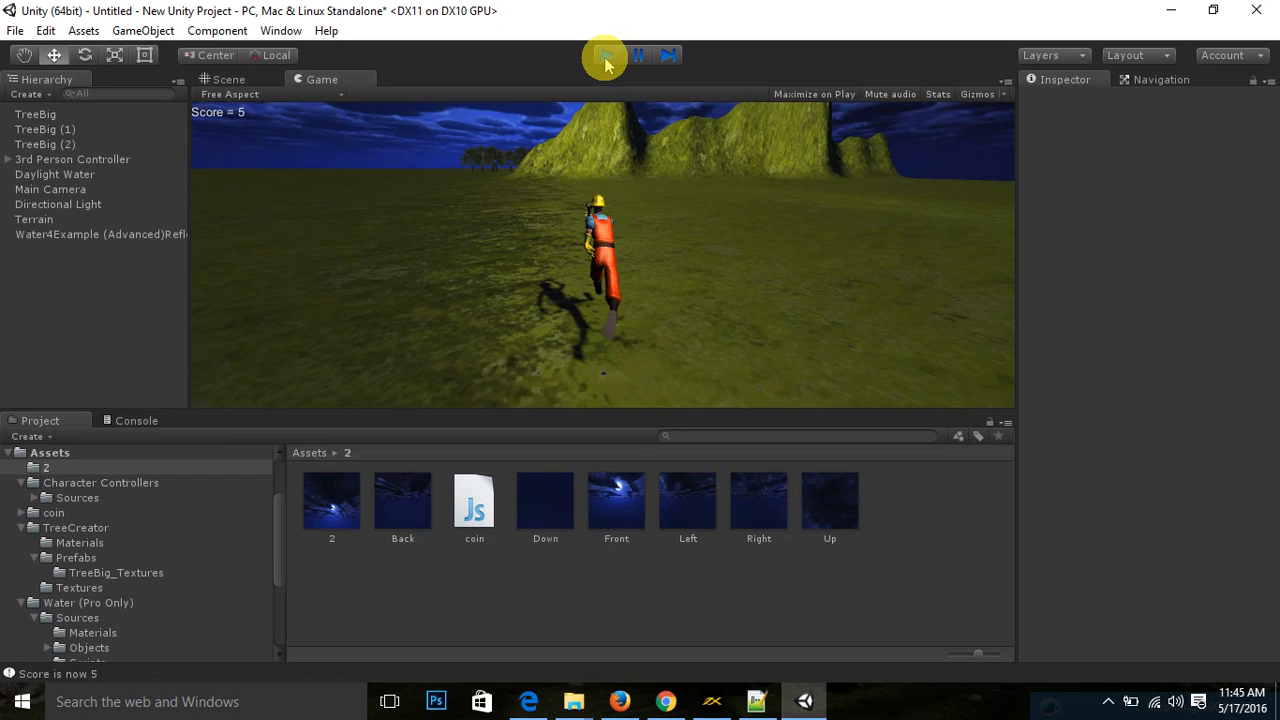
{"action": "left_click", "coordinate": [607, 55]}
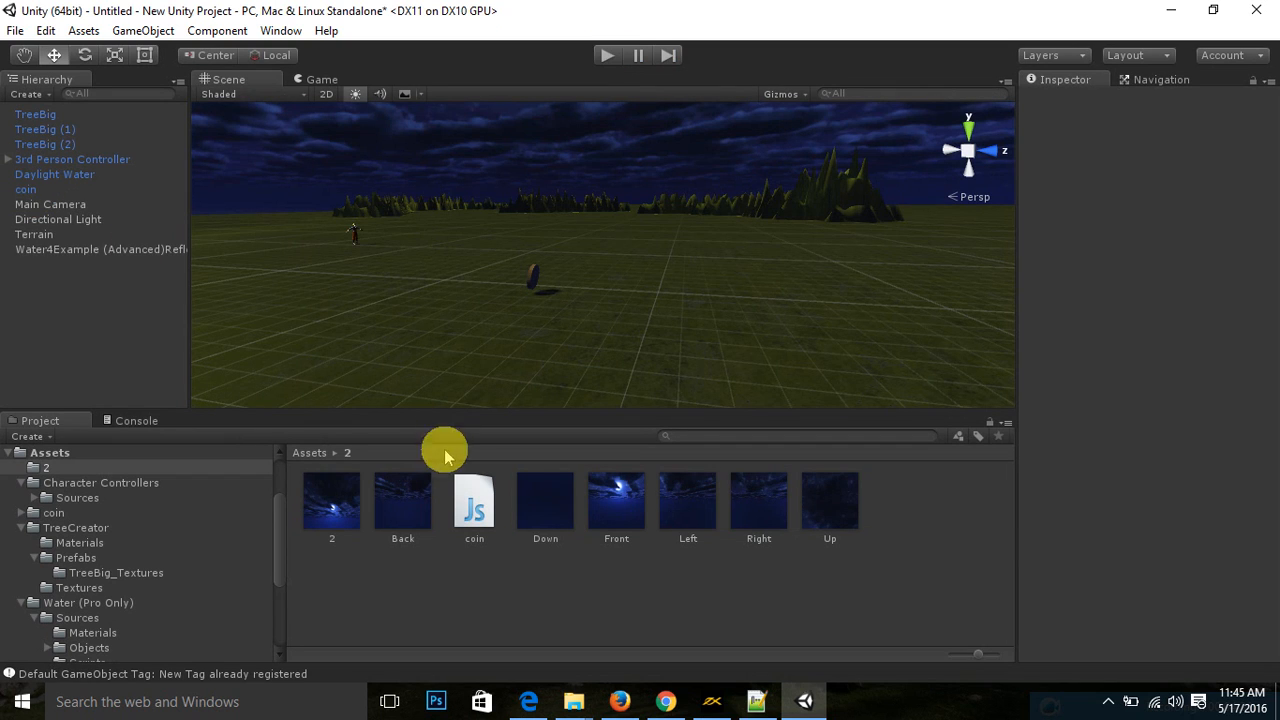
{"action": "left_click", "coordinate": [474, 500]}
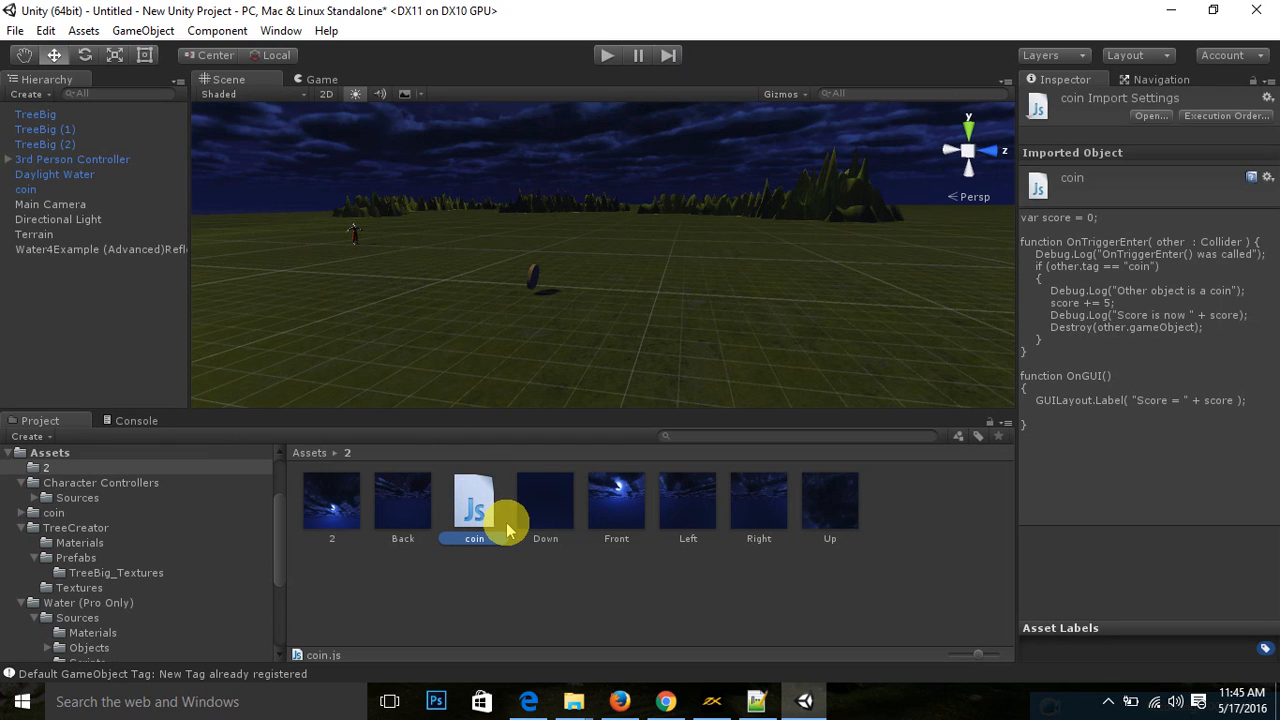
{"action": "mouse_move", "coordinate": [518, 515]}
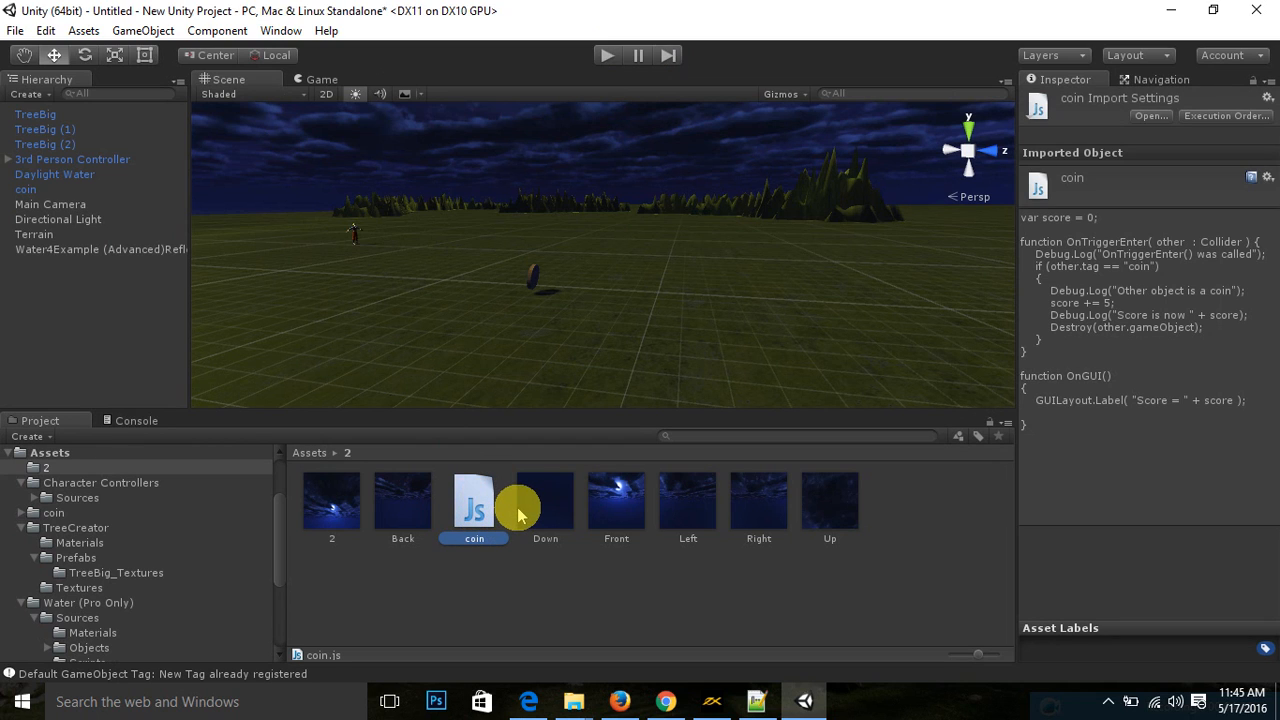
{"action": "mouse_move", "coordinate": [1224, 368]}
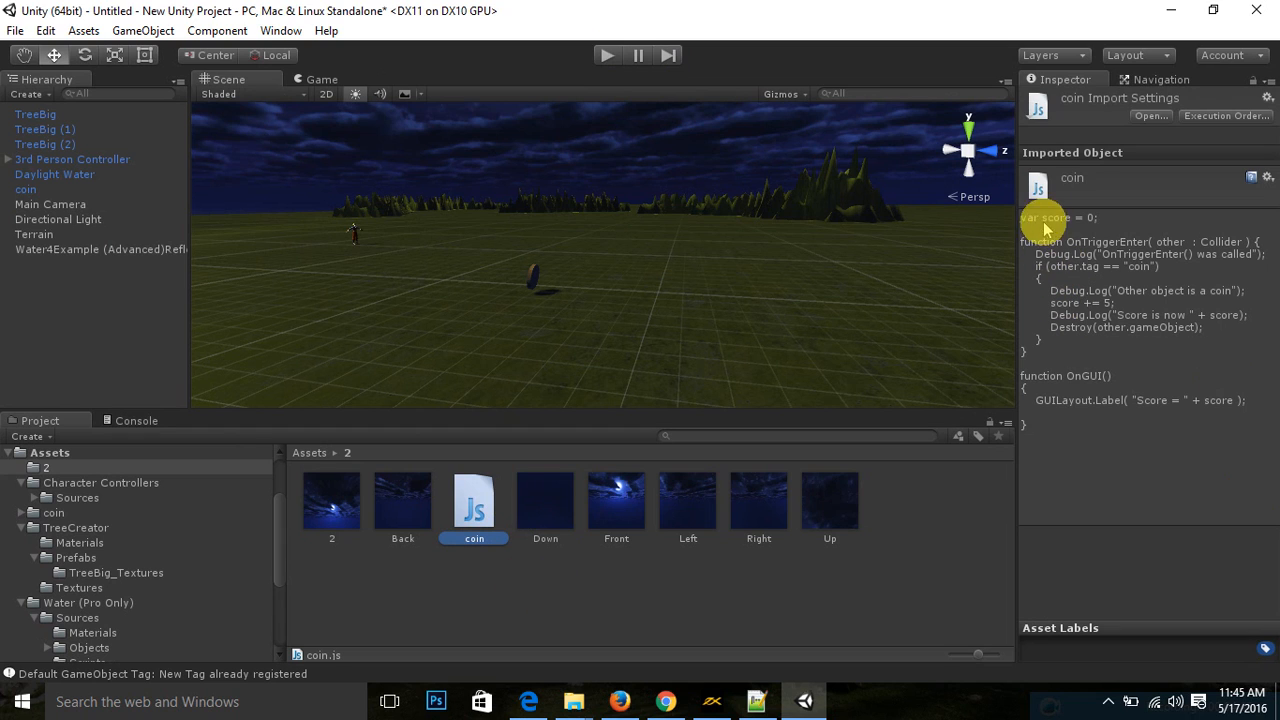
{"action": "mouse_move", "coordinate": [1065, 230]}
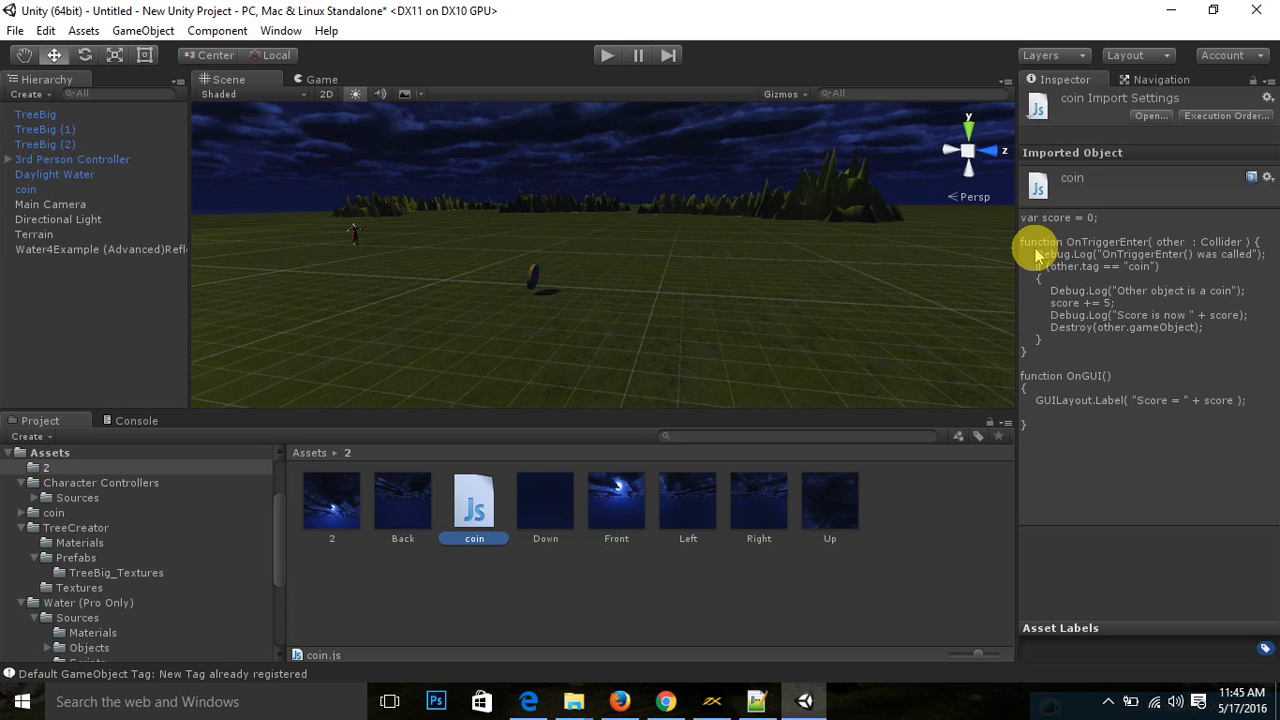
{"action": "mouse_move", "coordinate": [1140, 253]}
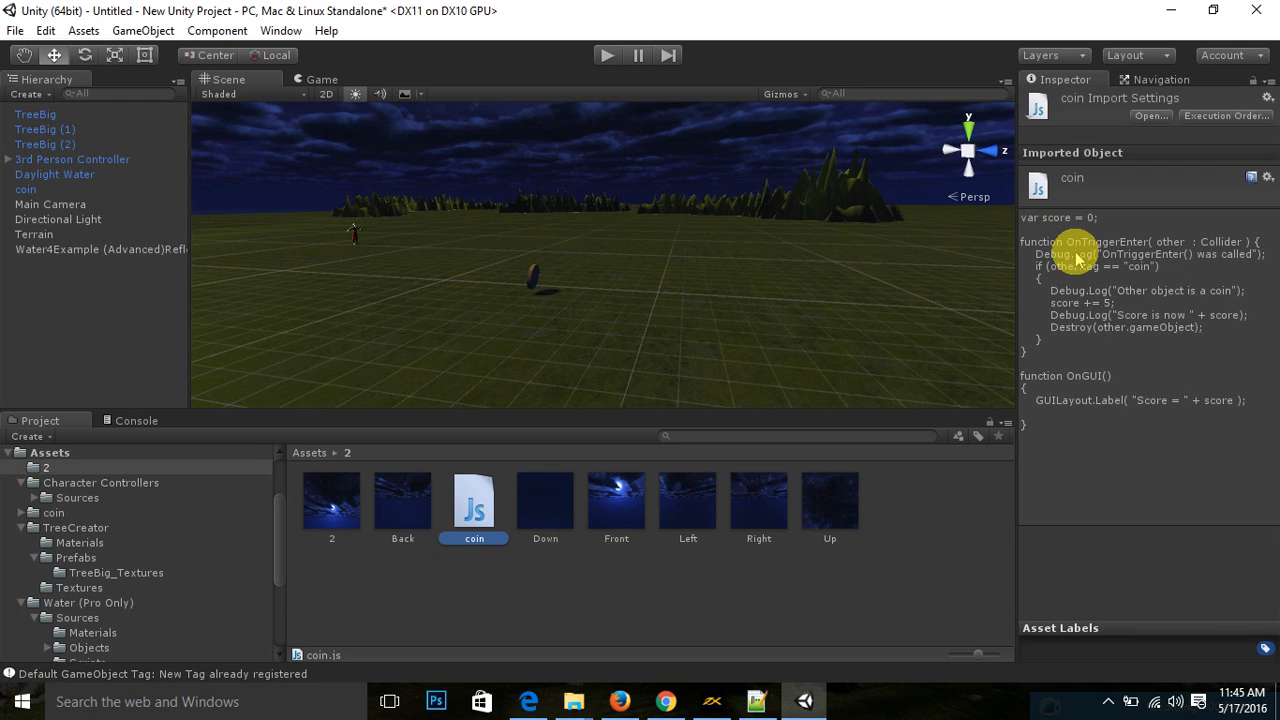
{"action": "mouse_move", "coordinate": [1115, 245]}
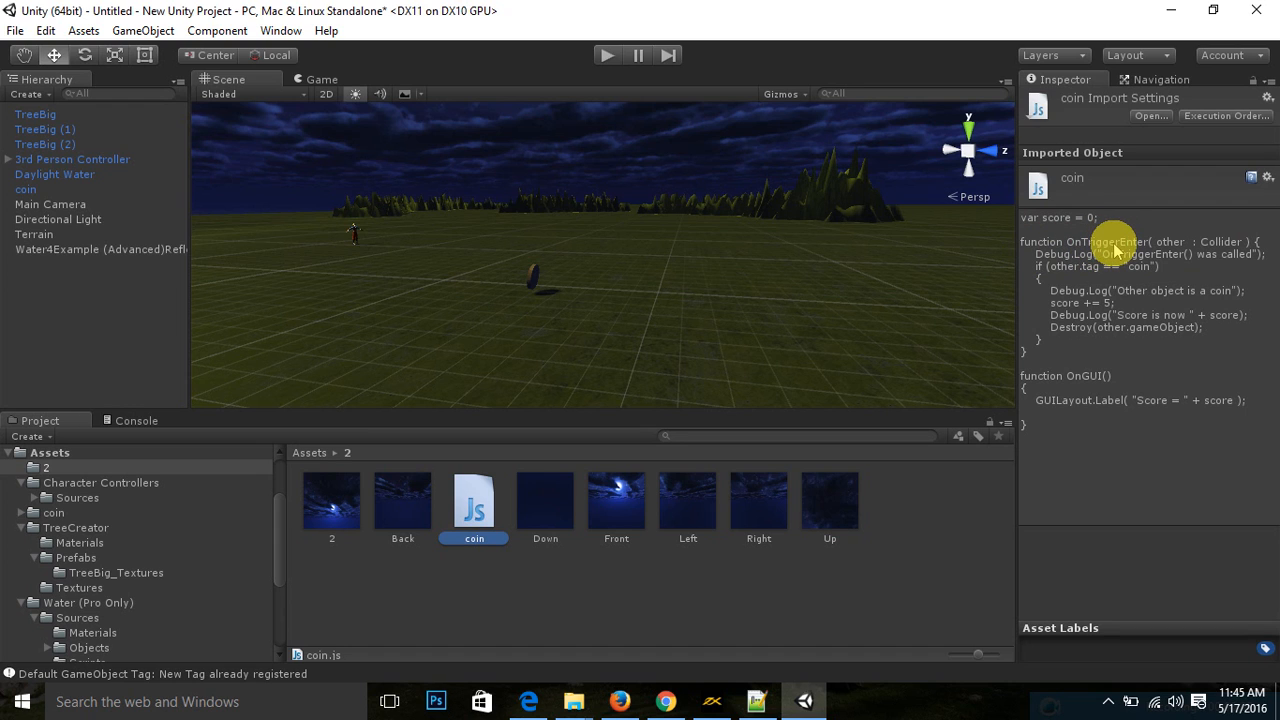
{"action": "mouse_move", "coordinate": [1050, 265]}
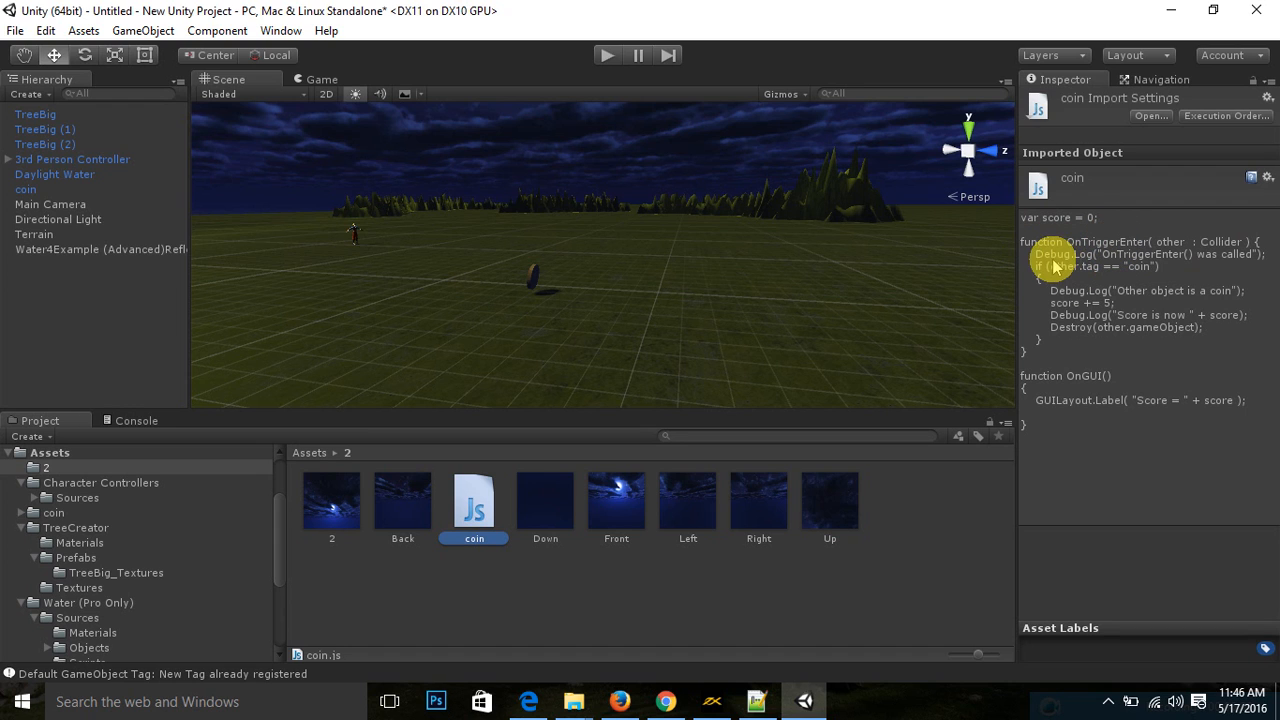
{"action": "mouse_move", "coordinate": [1055, 270]}
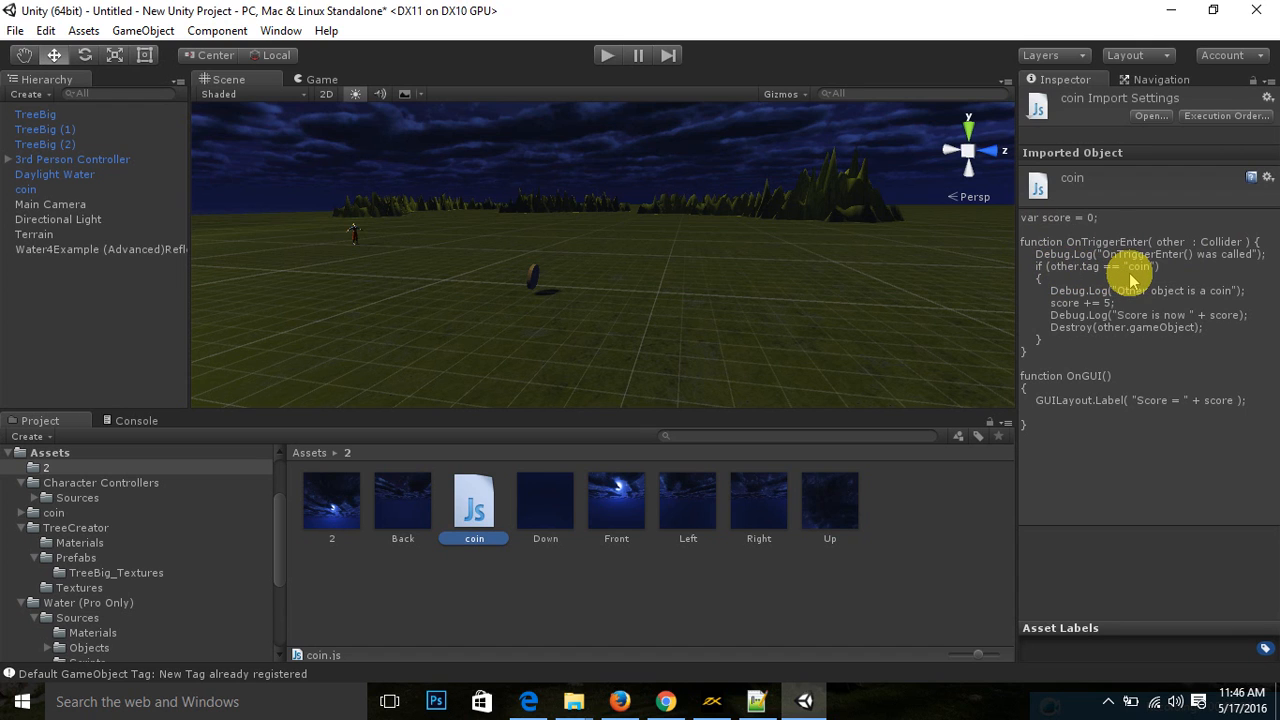
{"action": "mouse_move", "coordinate": [1060, 270]}
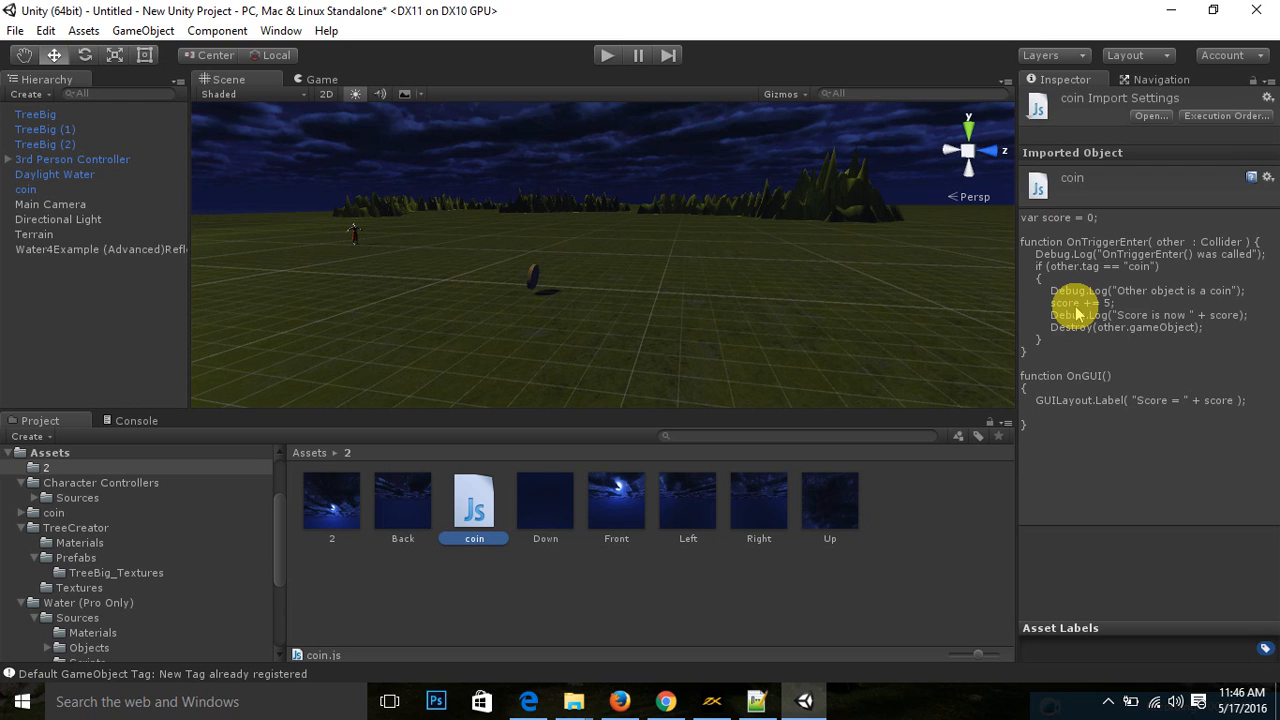
{"action": "mouse_move", "coordinate": [1085, 360]}
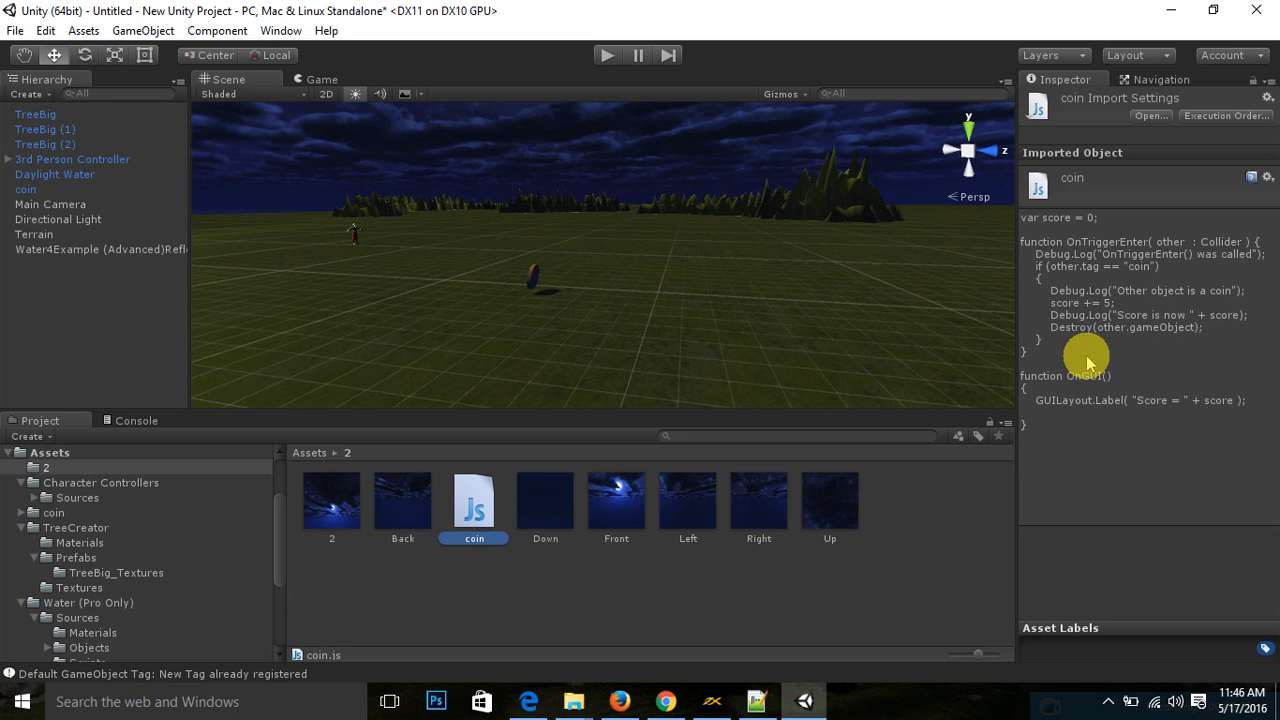
{"action": "mouse_move", "coordinate": [1055, 318]}
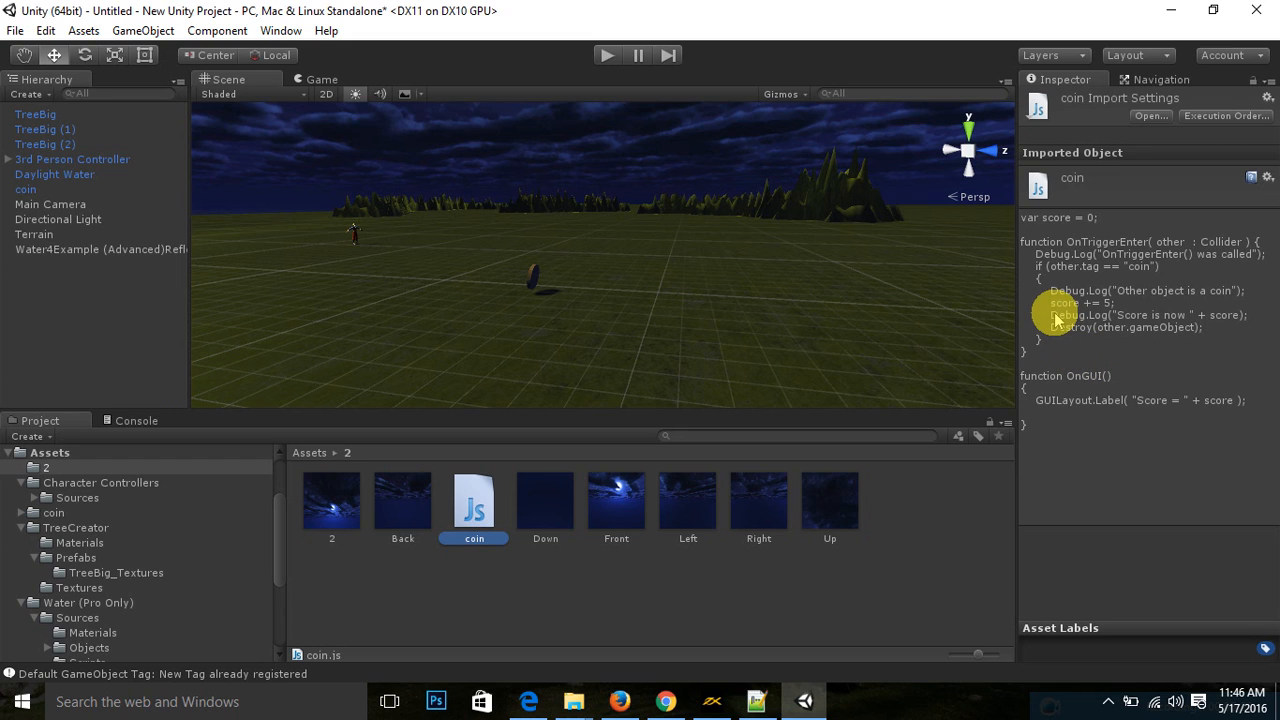
{"action": "mouse_move", "coordinate": [1120, 335]}
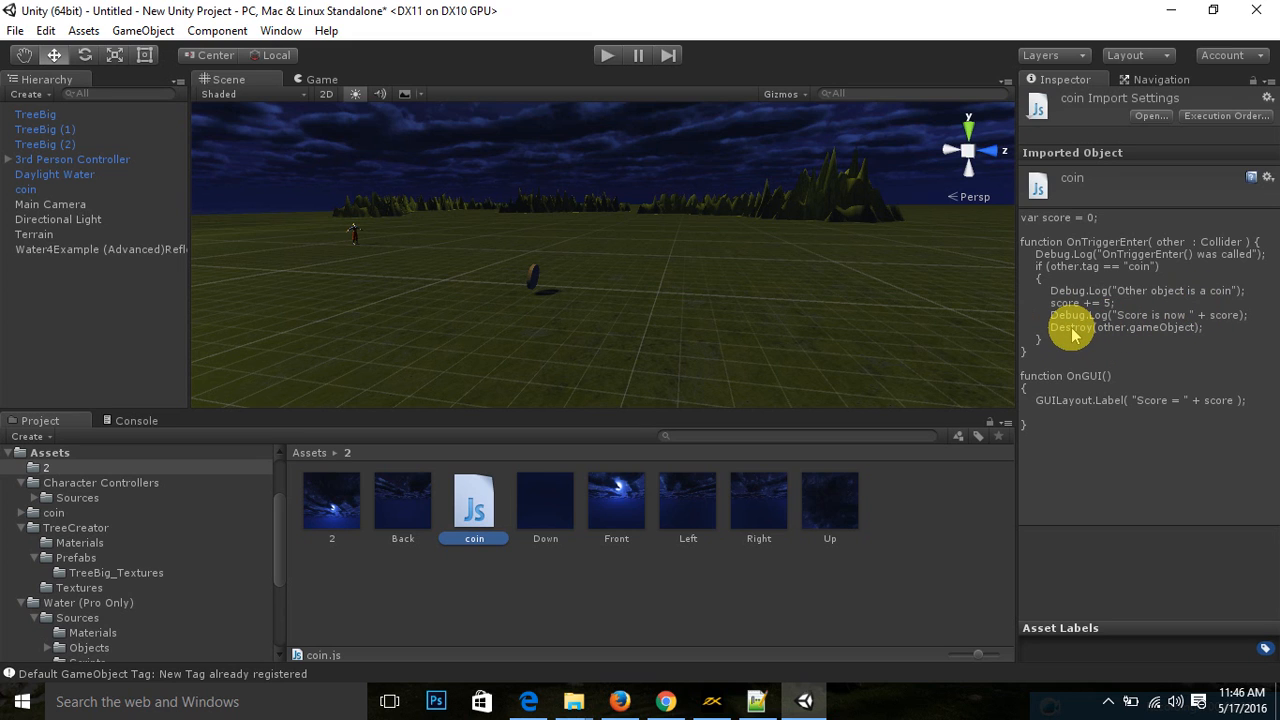
{"action": "mouse_move", "coordinate": [1180, 327]}
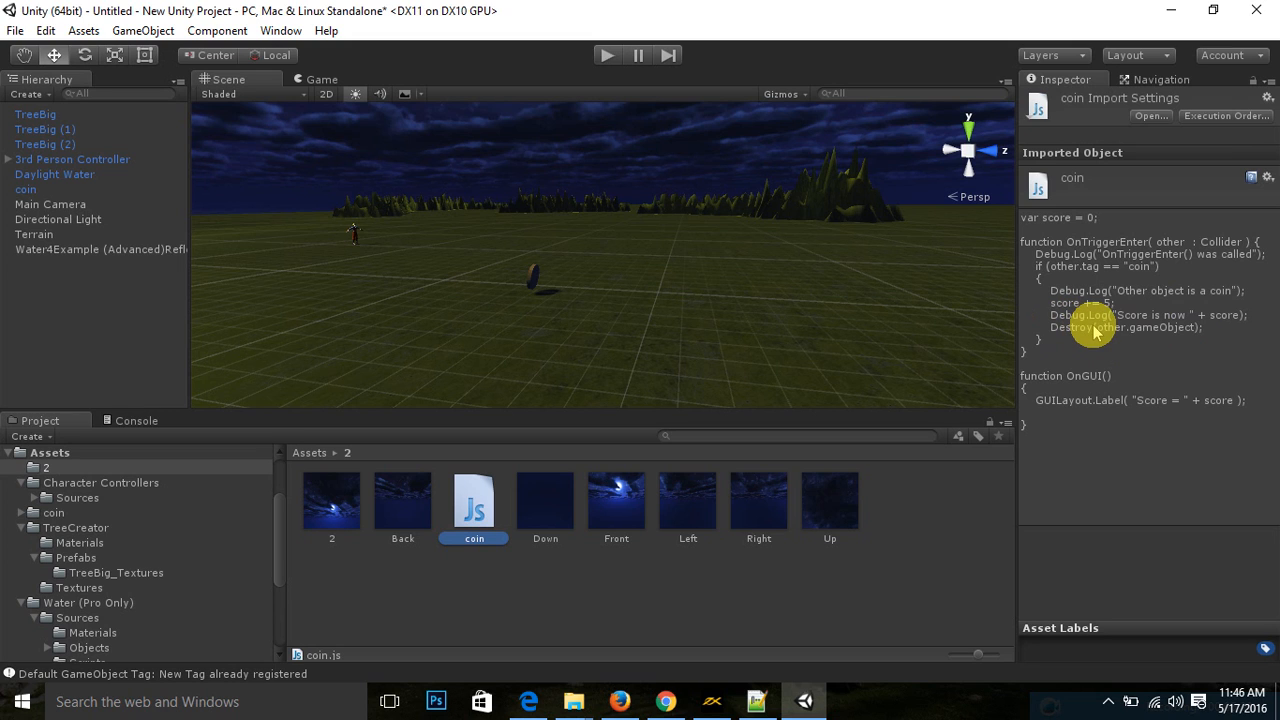
{"action": "mouse_move", "coordinate": [1065, 390]}
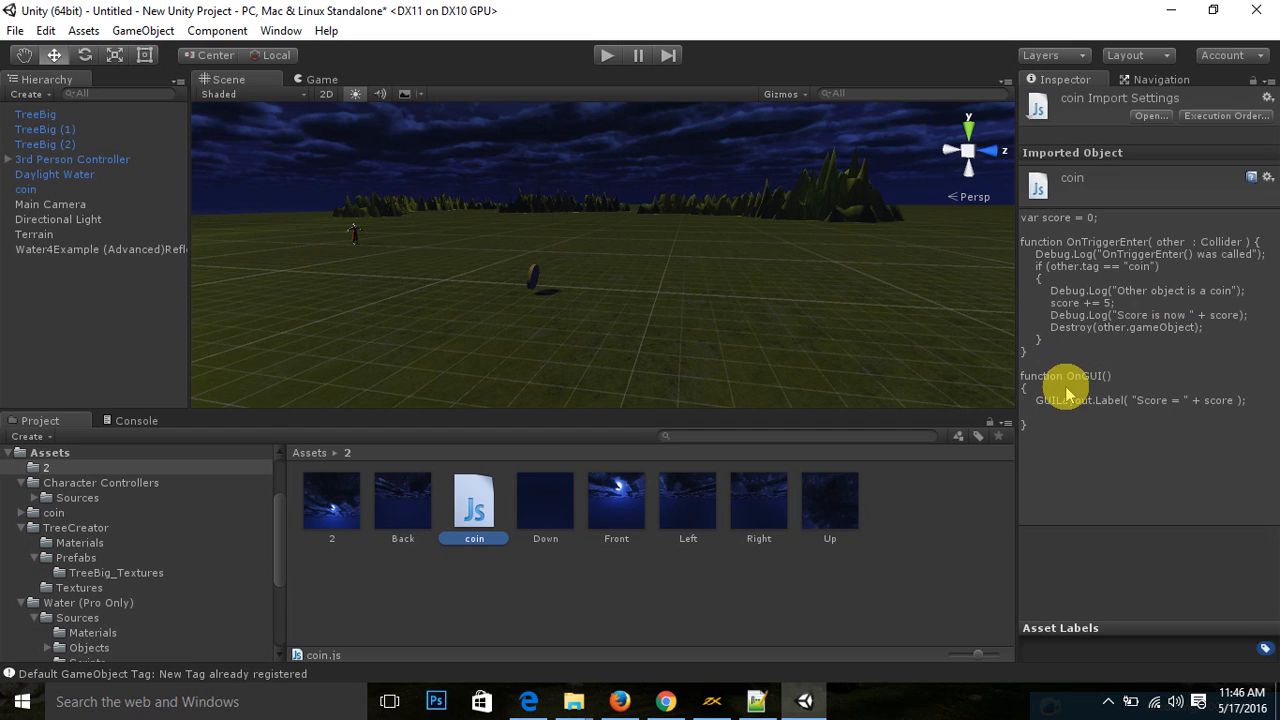
{"action": "mouse_move", "coordinate": [1075, 390]}
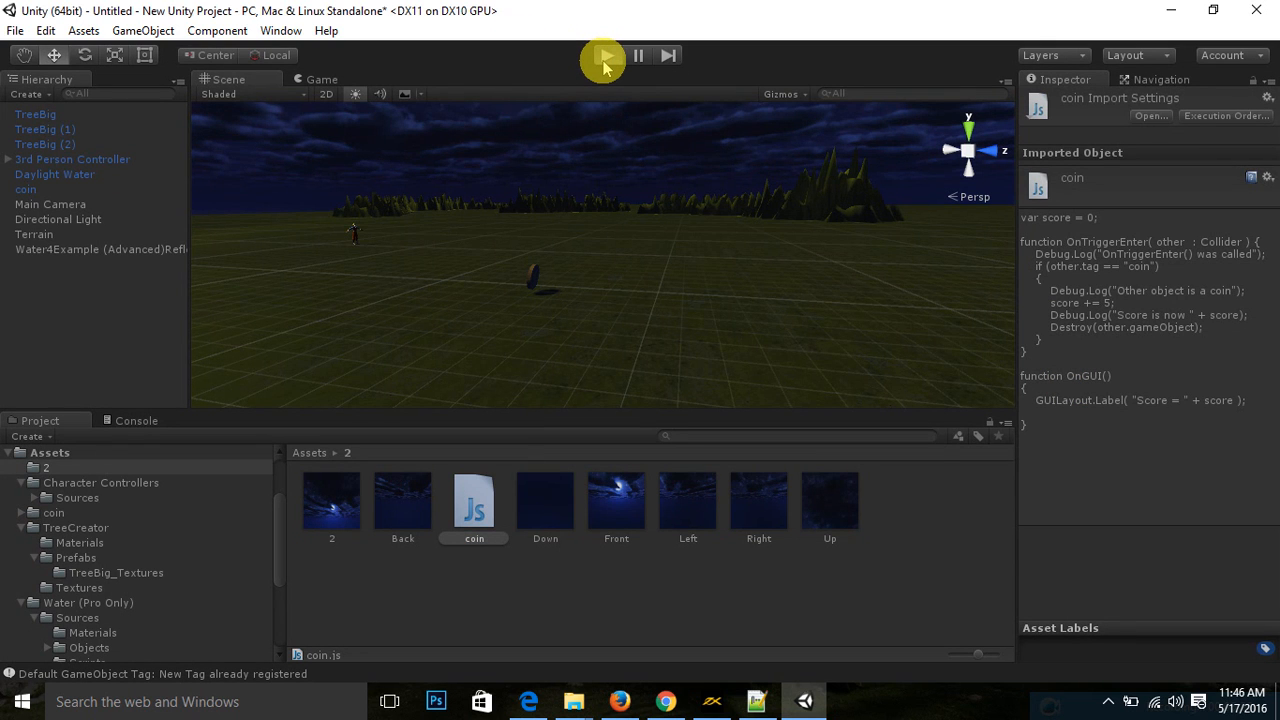
Step: Run a play test showing Score = 0 in the Game view, then stop play
{"action": "left_click", "coordinate": [604, 55]}
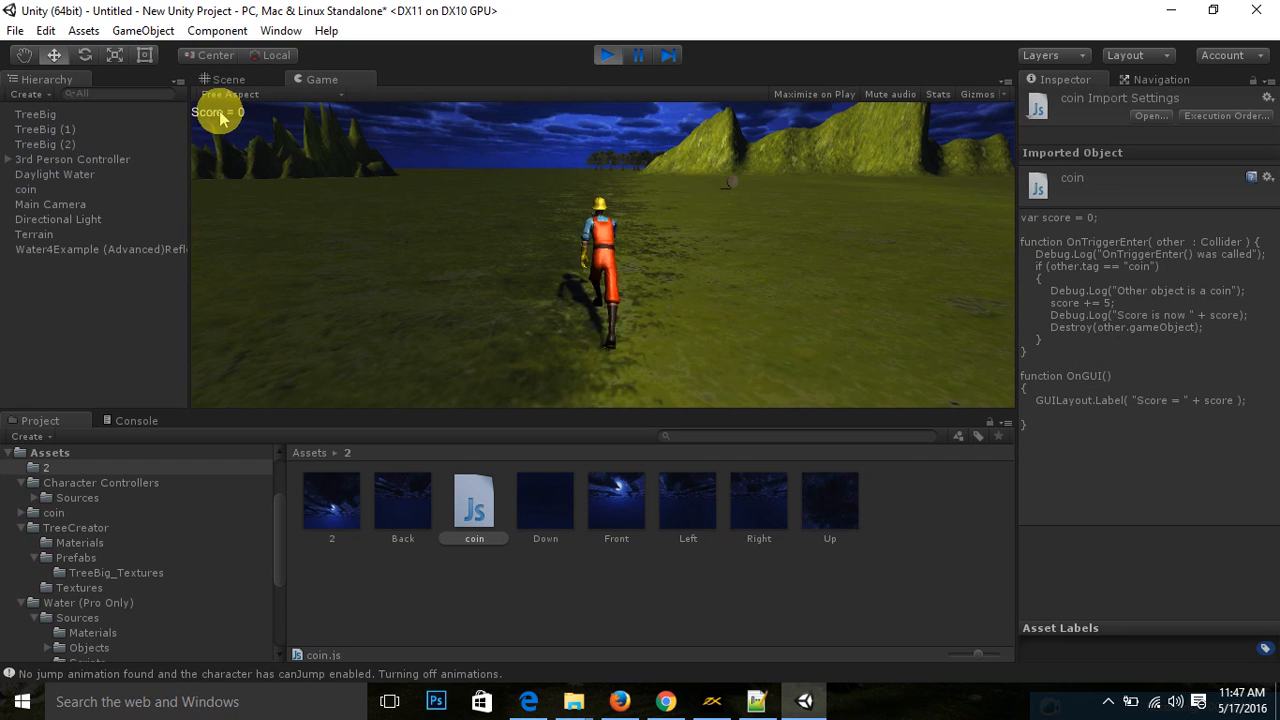
{"action": "mouse_move", "coordinate": [575, 97]}
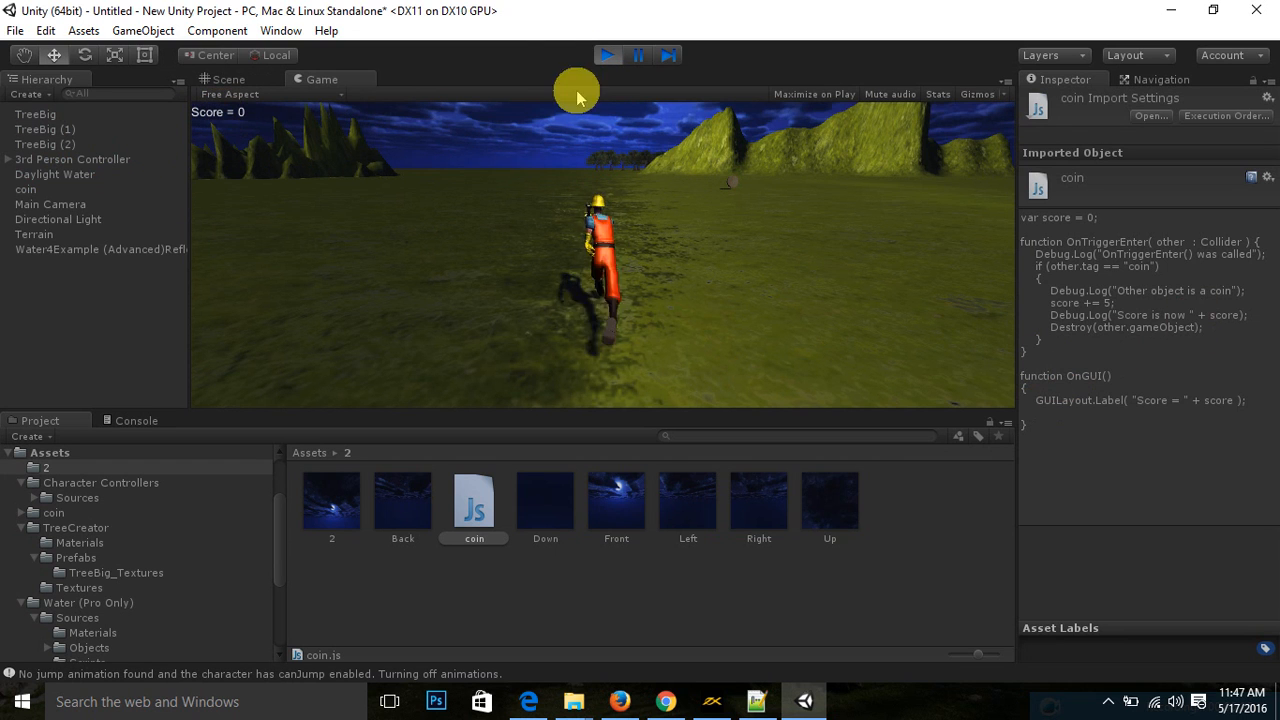
{"action": "left_click", "coordinate": [607, 55]}
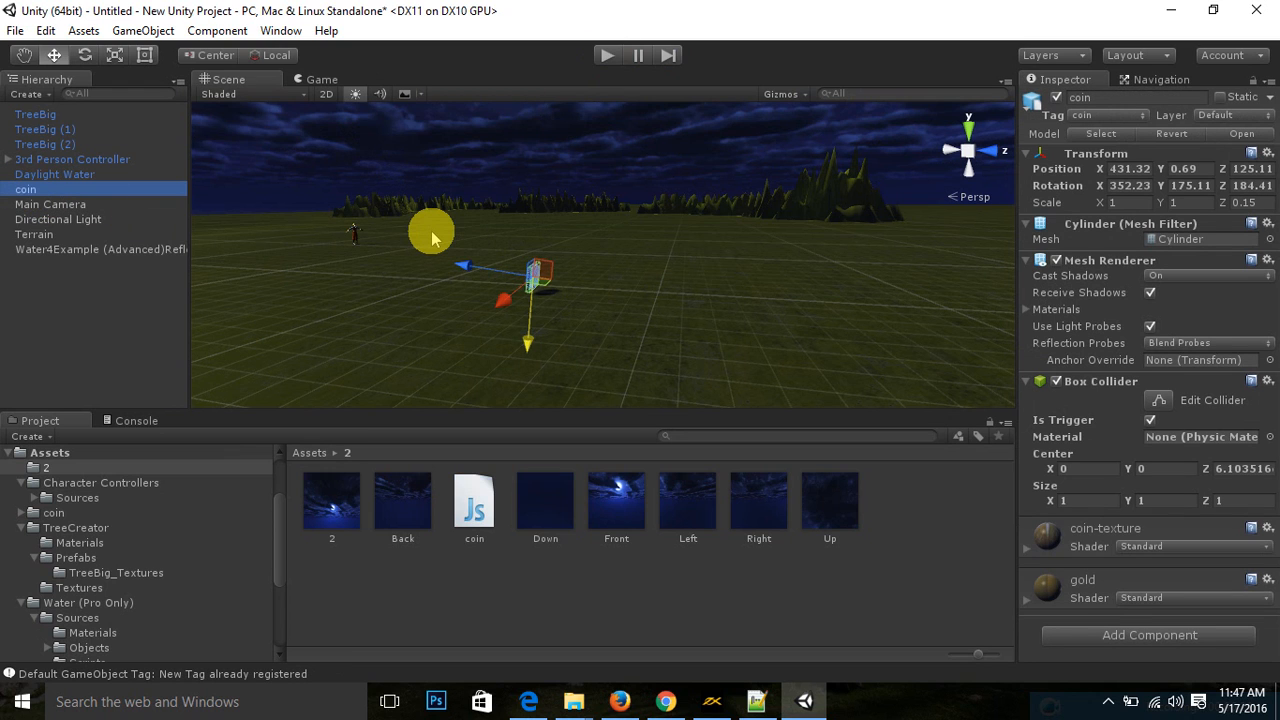
{"action": "mouse_move", "coordinate": [450, 243]}
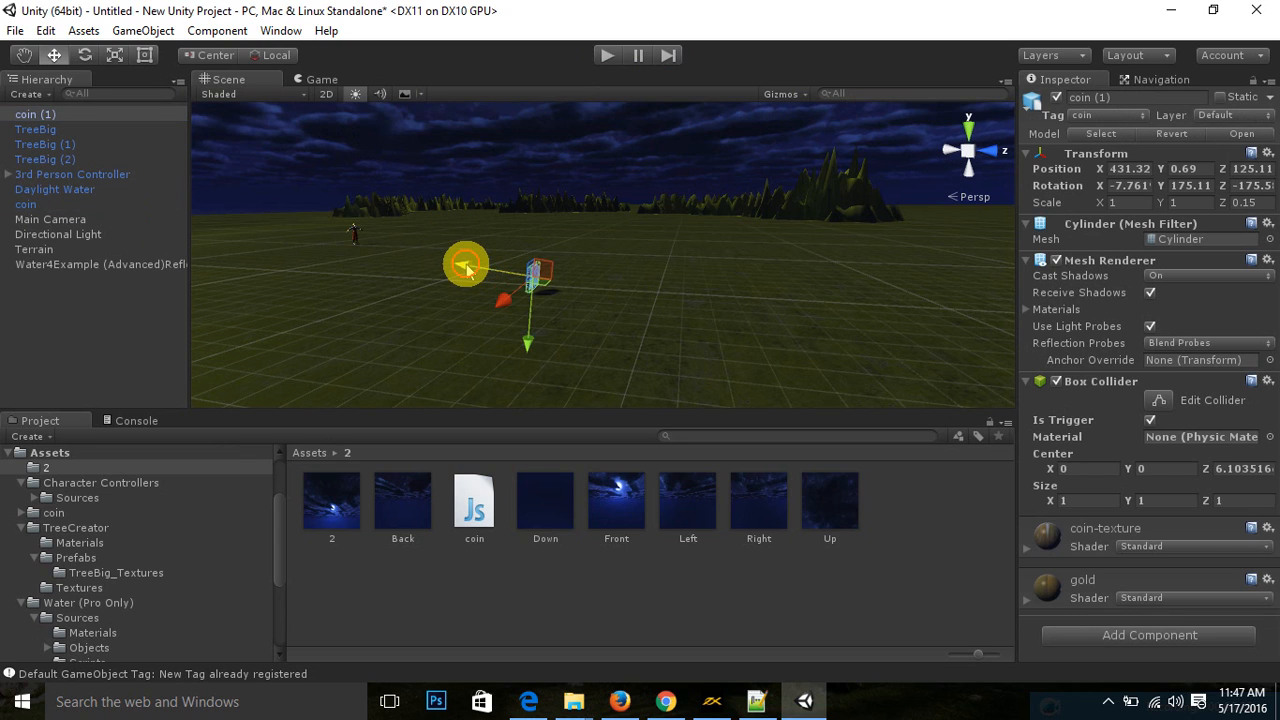
Step: Drag the duplicated coins to new spots along the ground and adjust their height
{"action": "left_click_drag", "start_coordinate": [465, 263], "coordinate": [543, 268]}
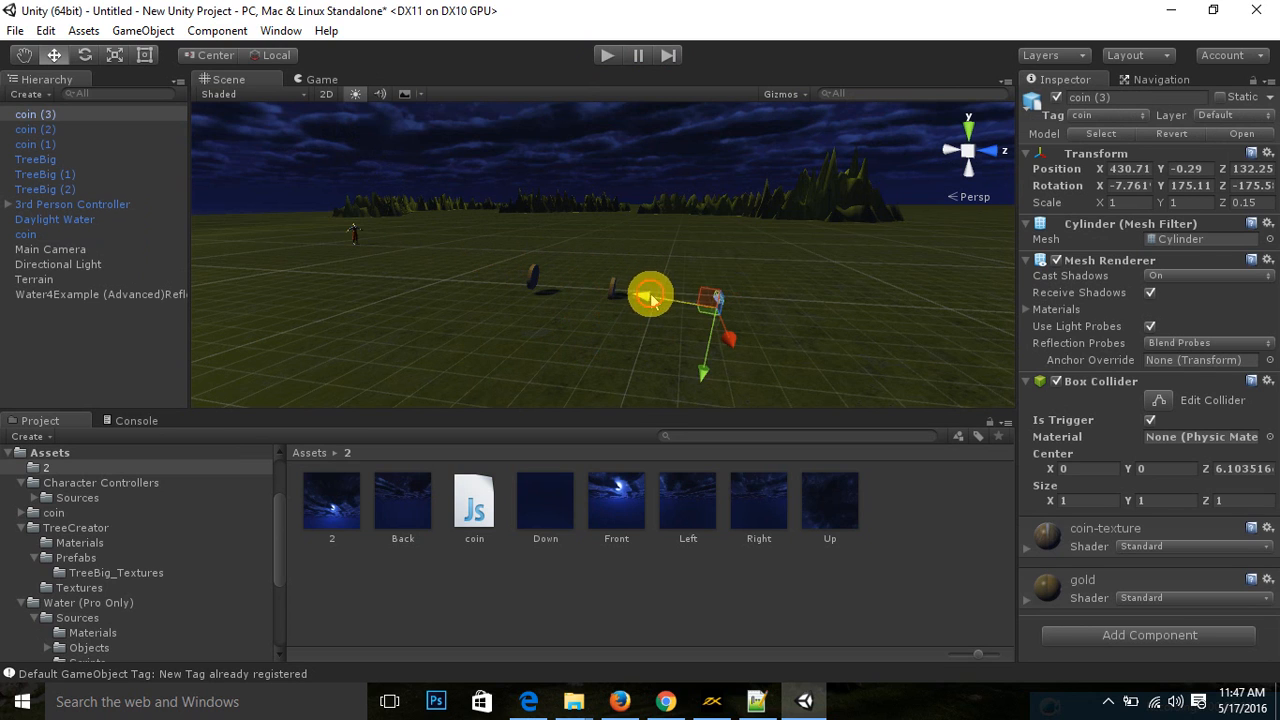
{"action": "left_click_drag", "start_coordinate": [650, 295], "coordinate": [810, 355]}
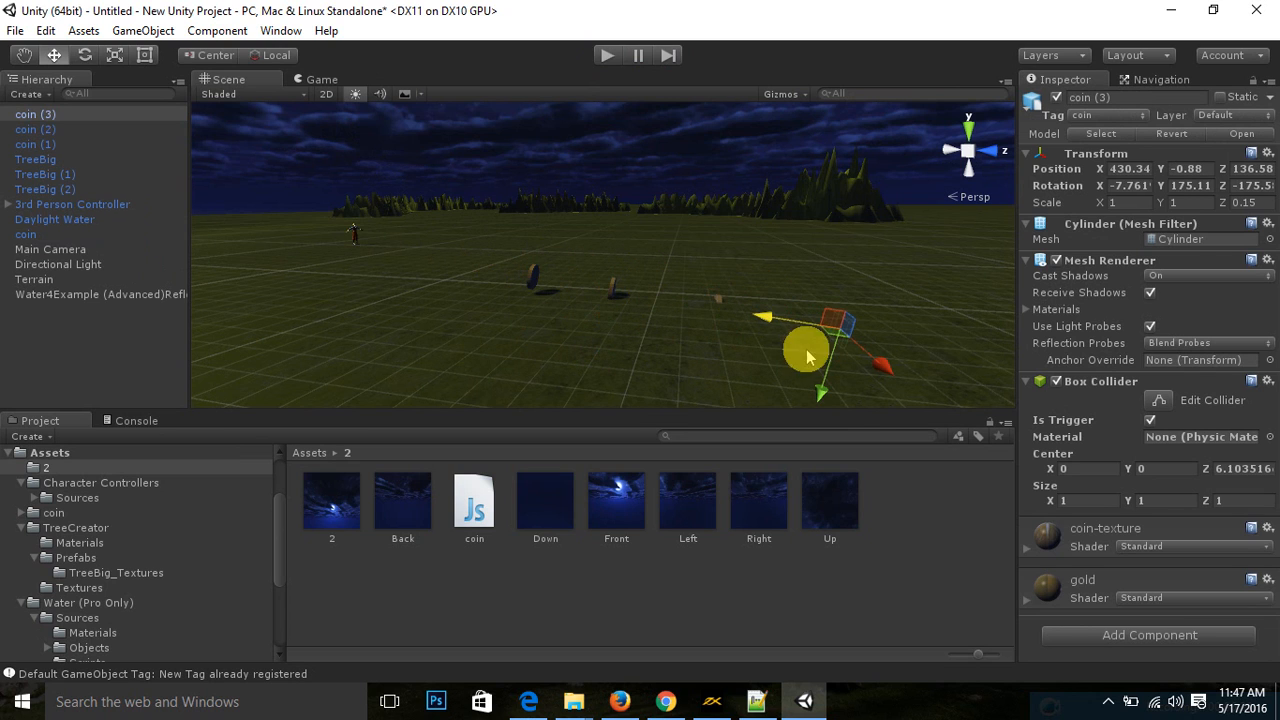
{"action": "left_click_drag", "start_coordinate": [810, 355], "coordinate": [825, 370]}
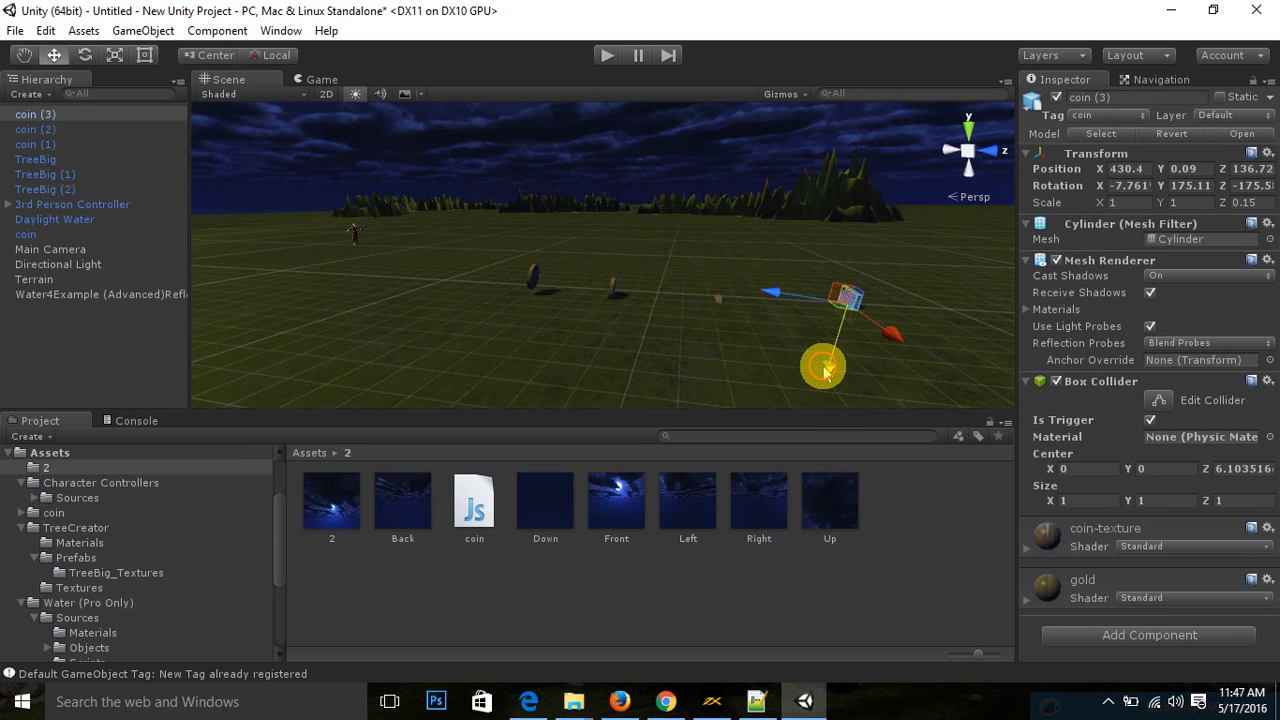
{"action": "left_click_drag", "start_coordinate": [823, 370], "coordinate": [823, 358]}
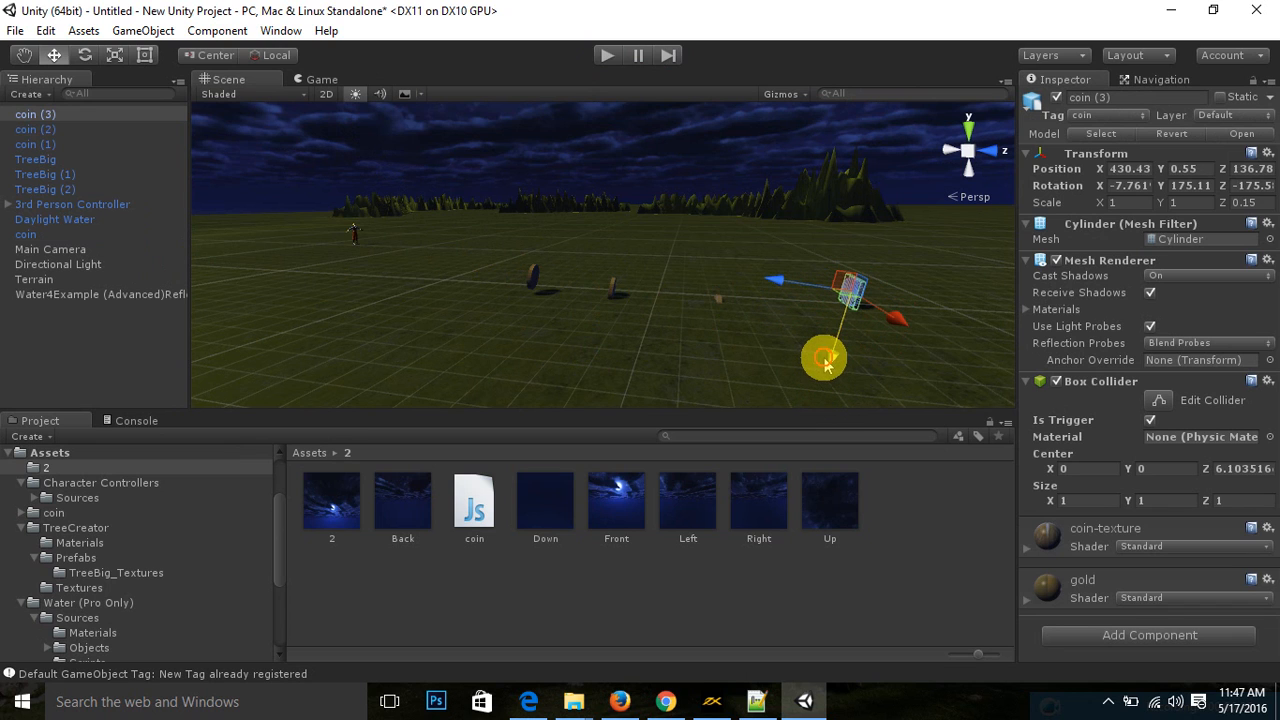
{"action": "left_click", "coordinate": [35, 129]}
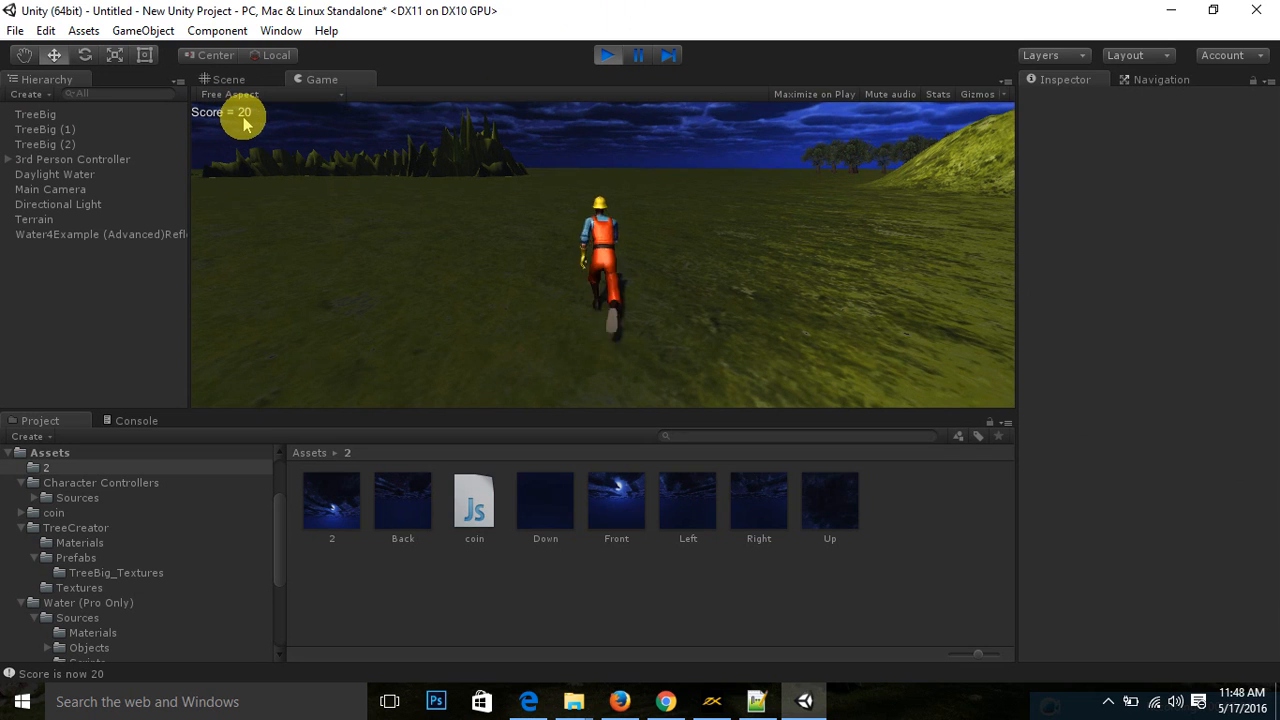
{"action": "mouse_move", "coordinate": [245, 122]}
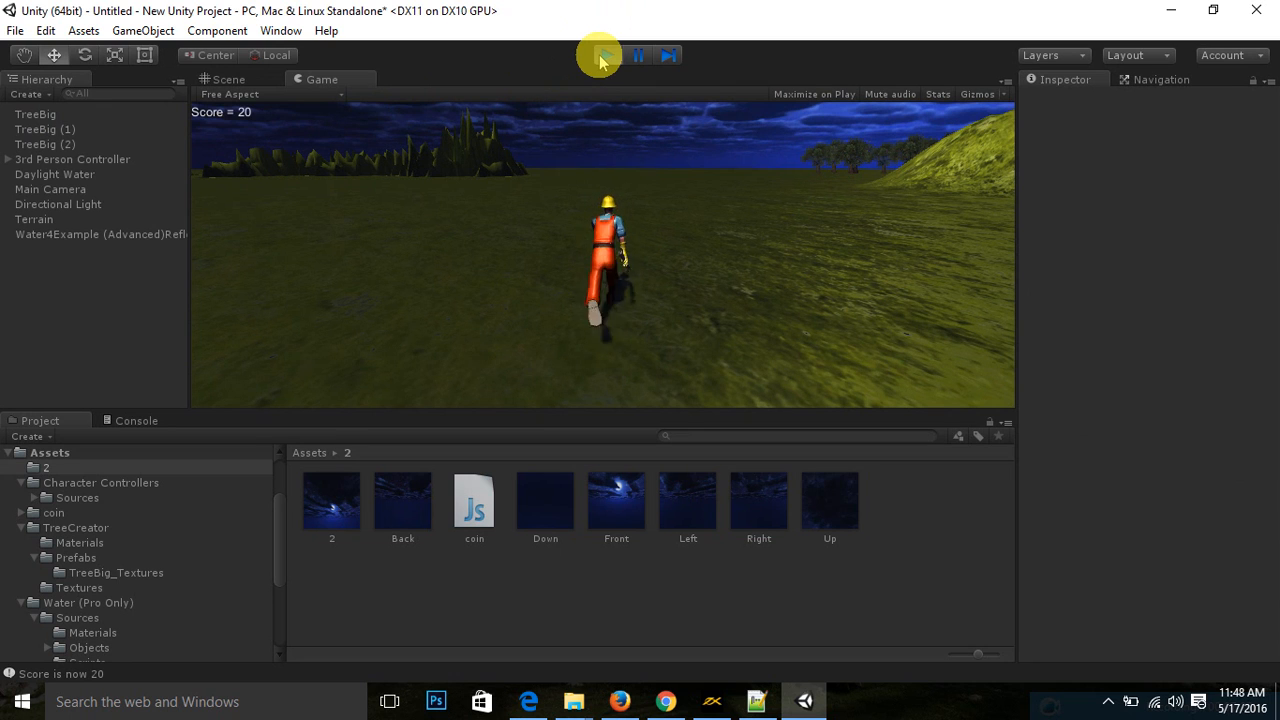
Step: Stop the play test after collecting the coins for a score of 20
{"action": "left_click", "coordinate": [601, 55]}
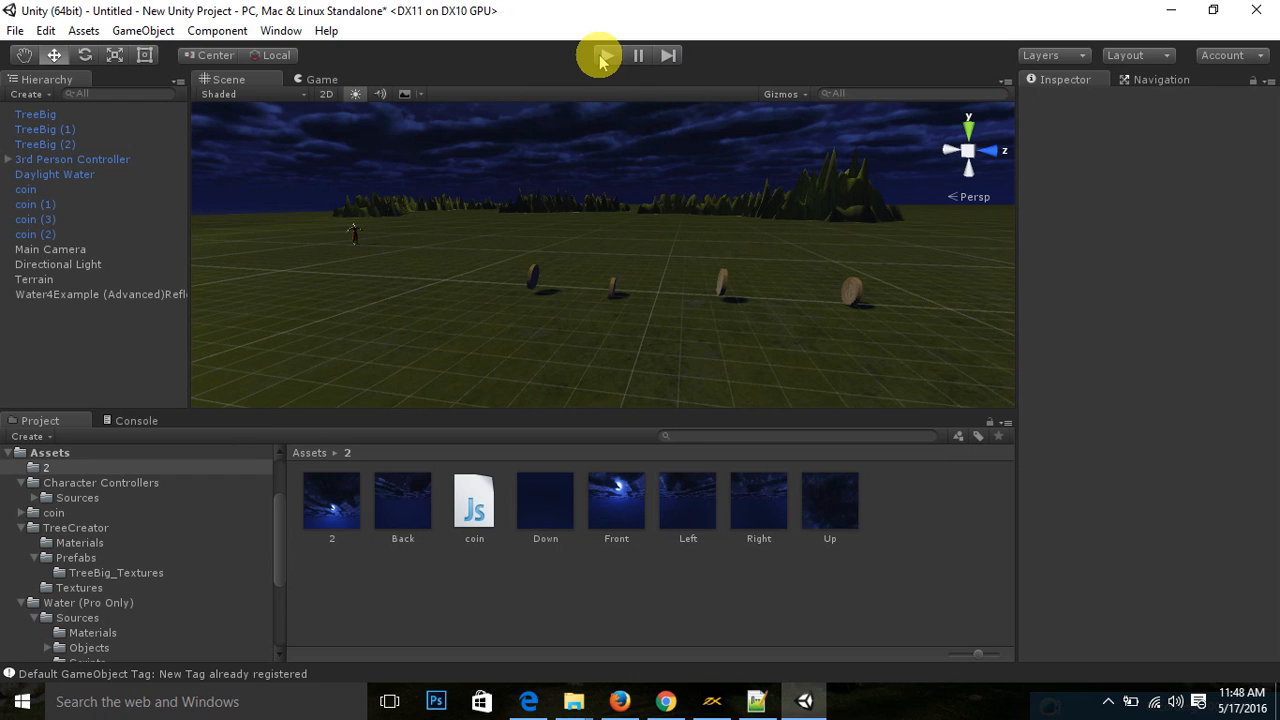